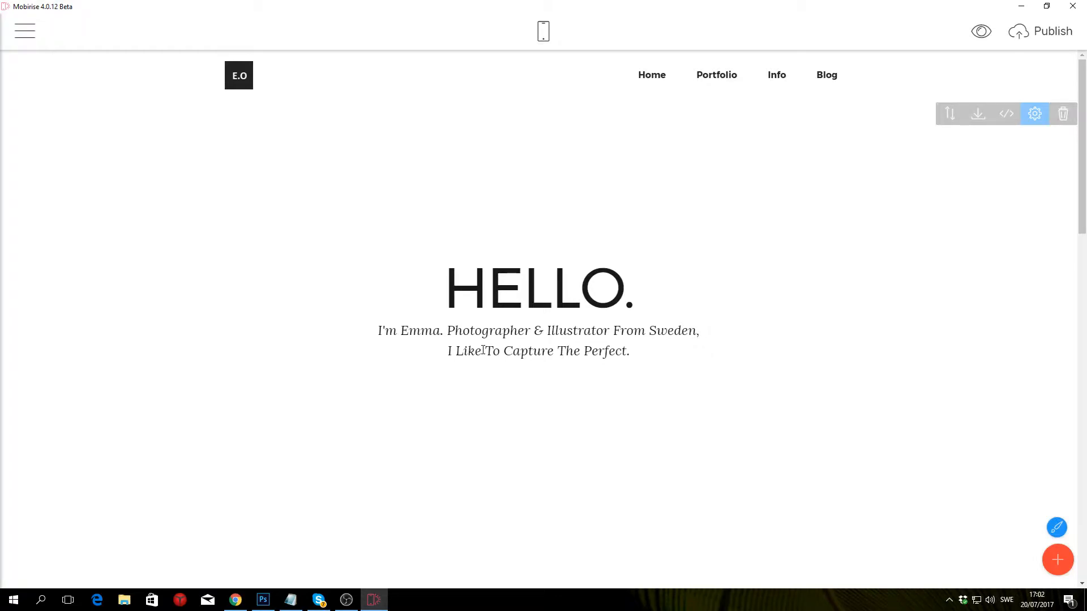
pyautogui.moveTo(713, 376)
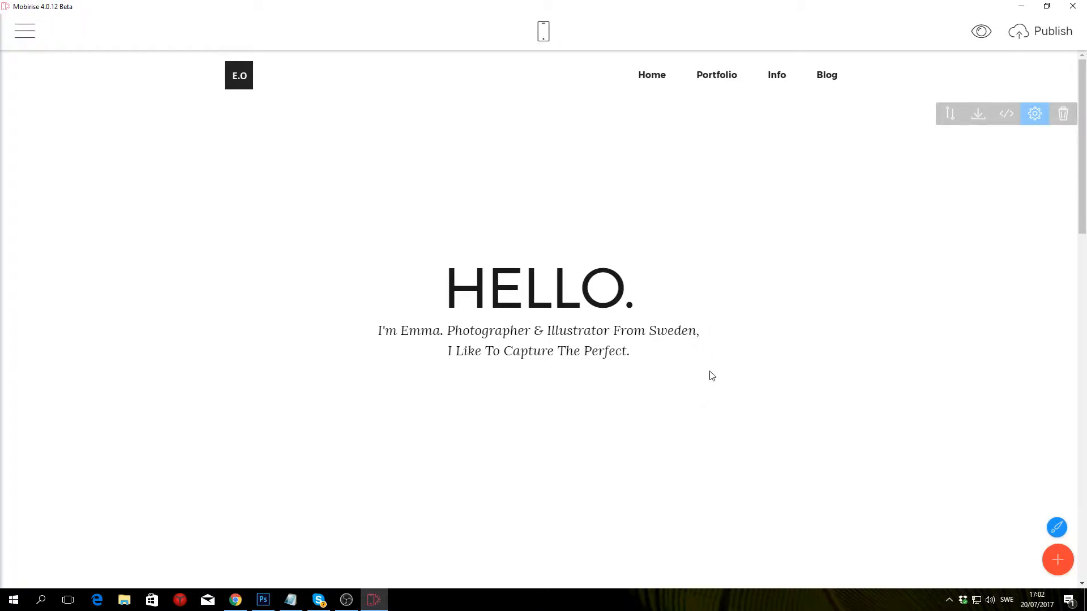
pyautogui.moveTo(707, 193)
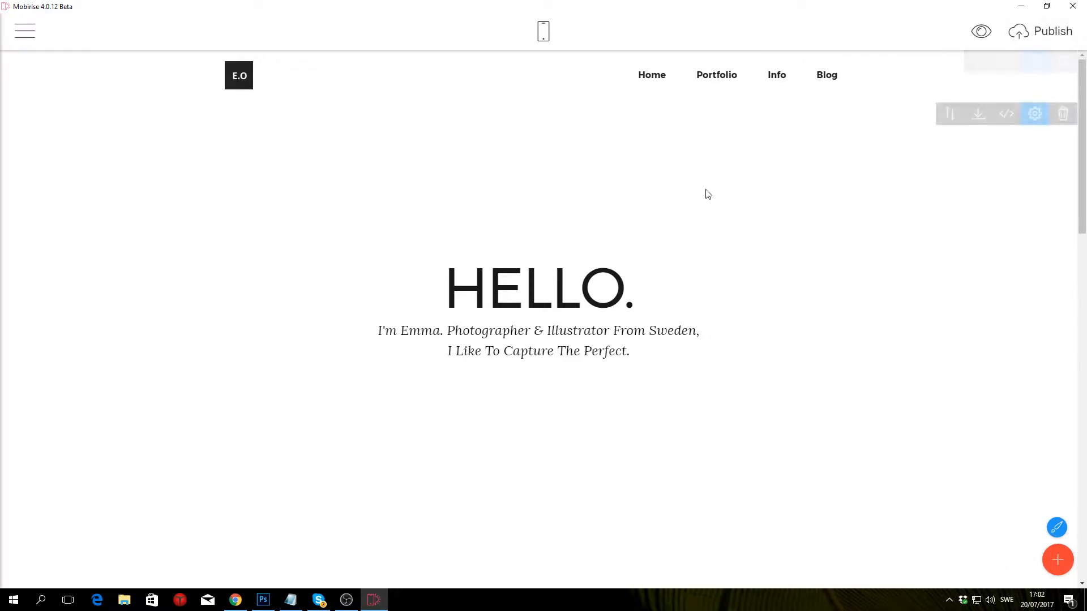
pyautogui.moveTo(301, 435)
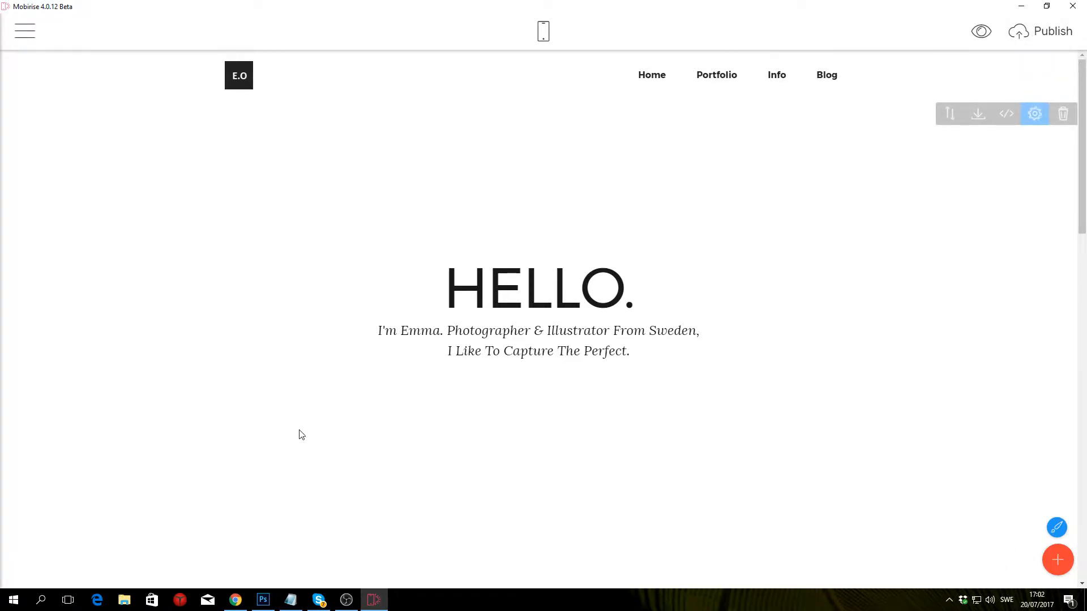
pyautogui.moveTo(770, 308)
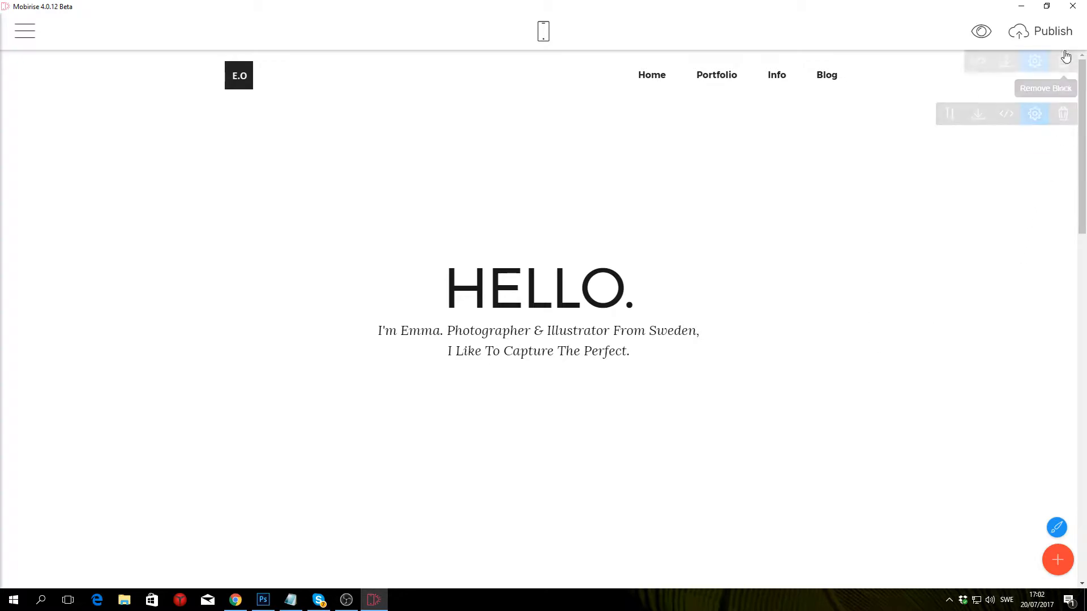
# Step: Publish the whole site, with 'Publish changes only' off, to the desktop GithubTutorial folder
pyautogui.click(1051, 32)
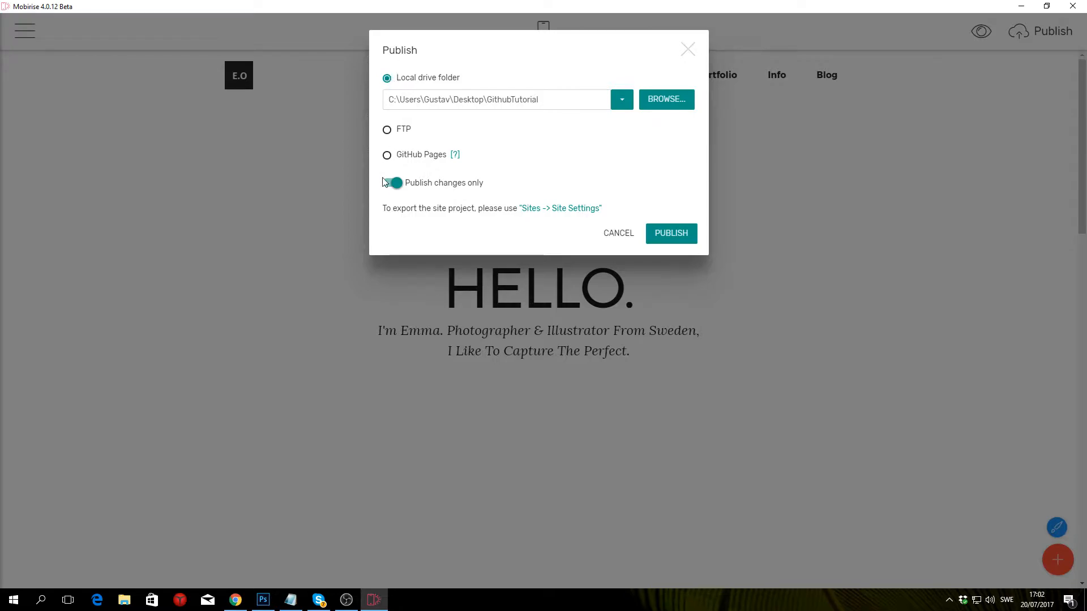
pyautogui.click(389, 183)
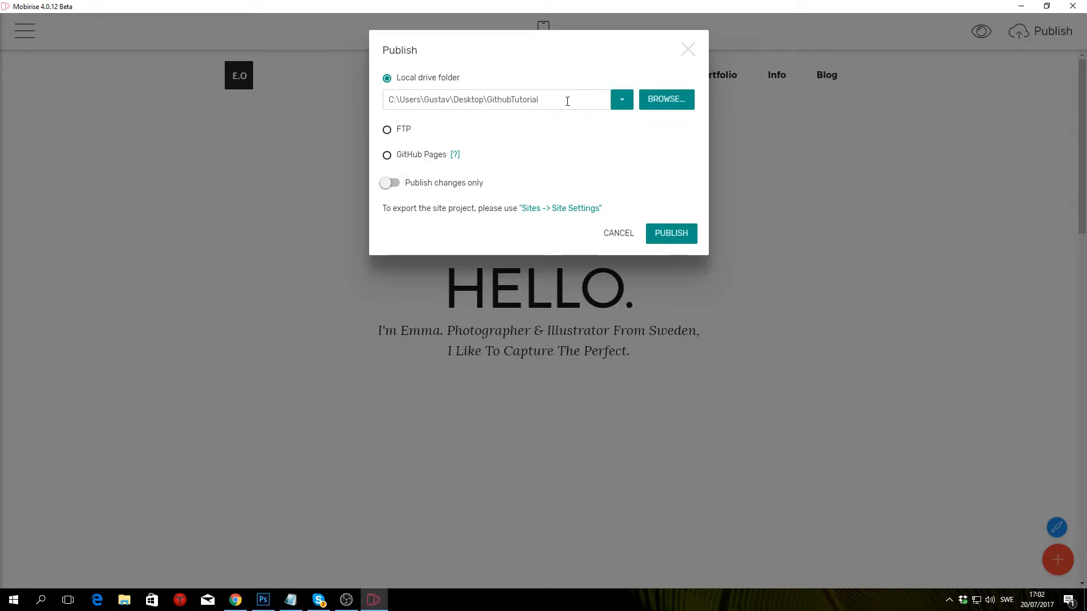
pyautogui.click(496, 100)
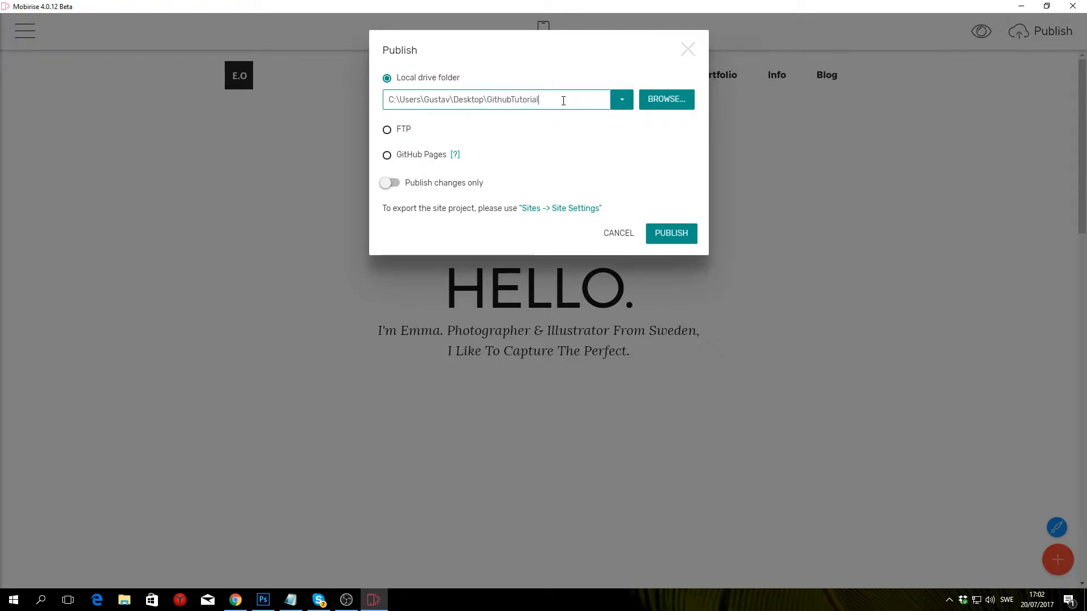
pyautogui.doubleClick(521, 100)
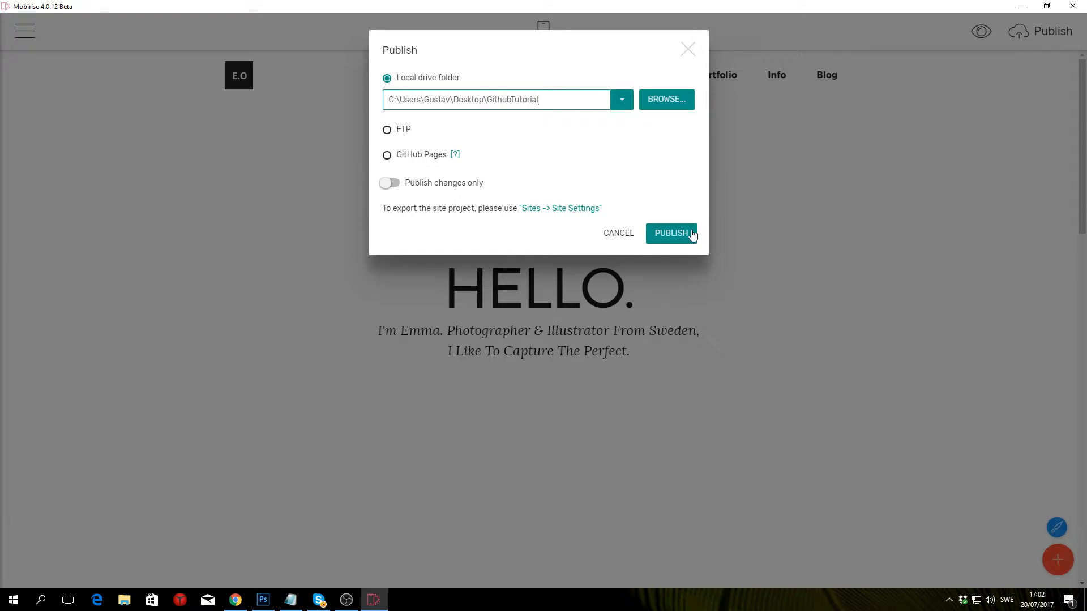
pyautogui.click(671, 234)
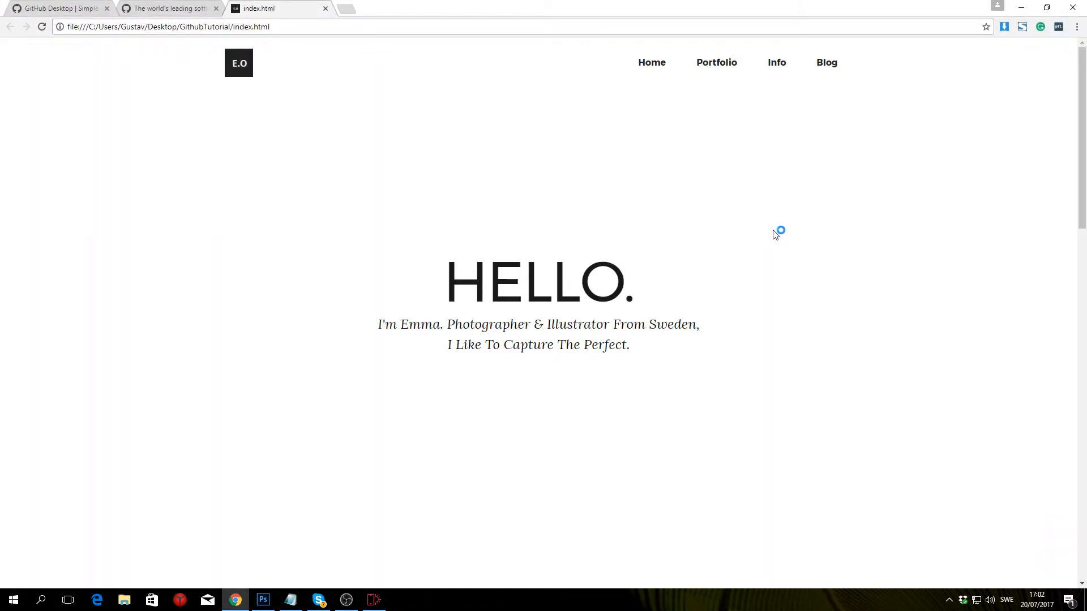
# Step: Sign in to GitHub with the saved credentials and go to the account's profile page
pyautogui.click(167, 8)
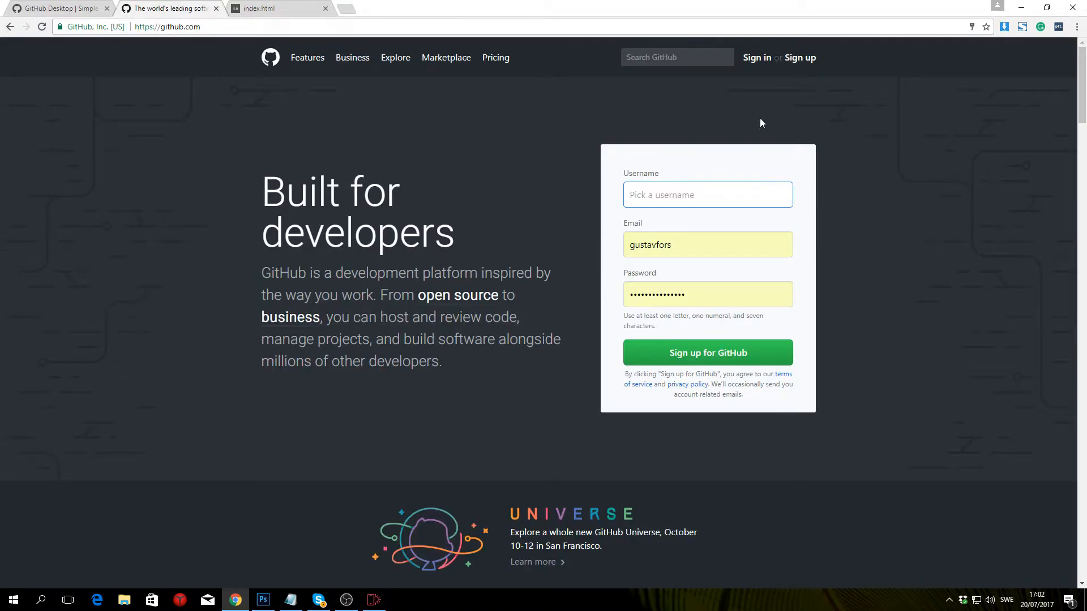
pyautogui.moveTo(786, 88)
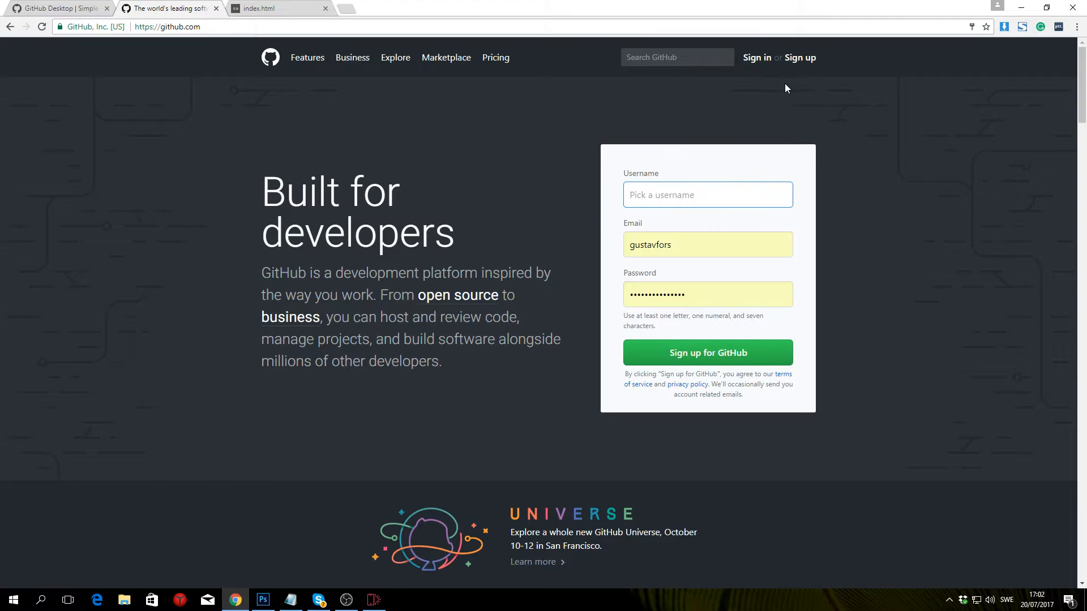
pyautogui.click(757, 58)
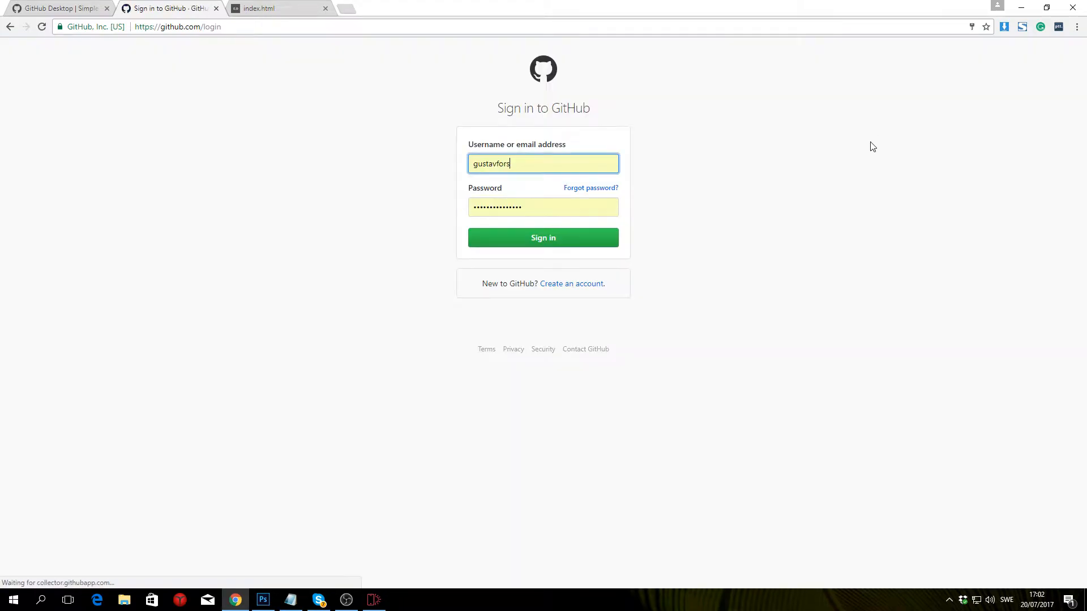
pyautogui.click(542, 238)
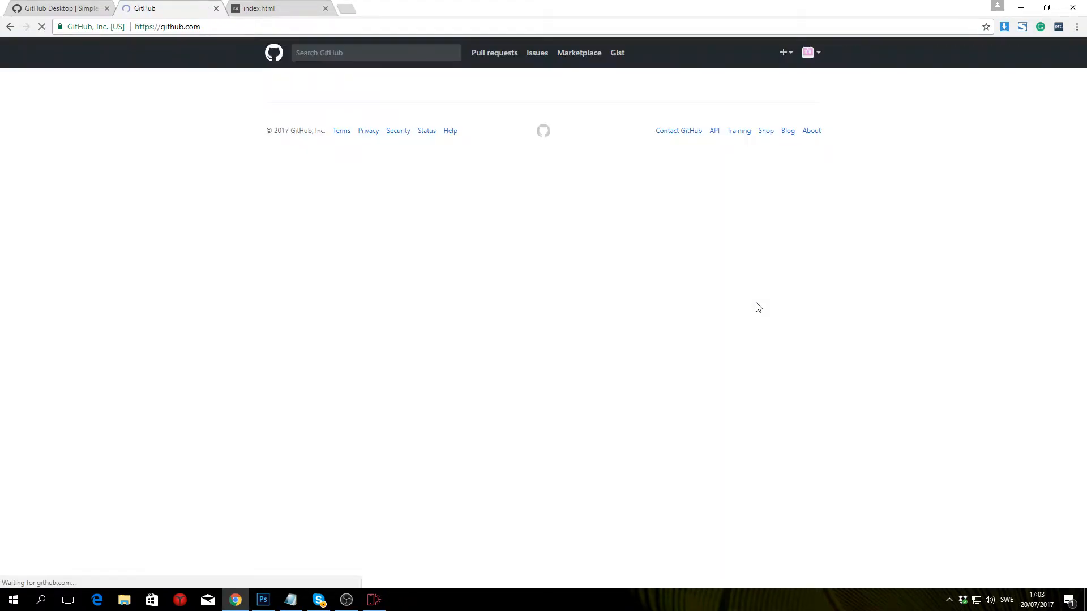
pyautogui.click(808, 52)
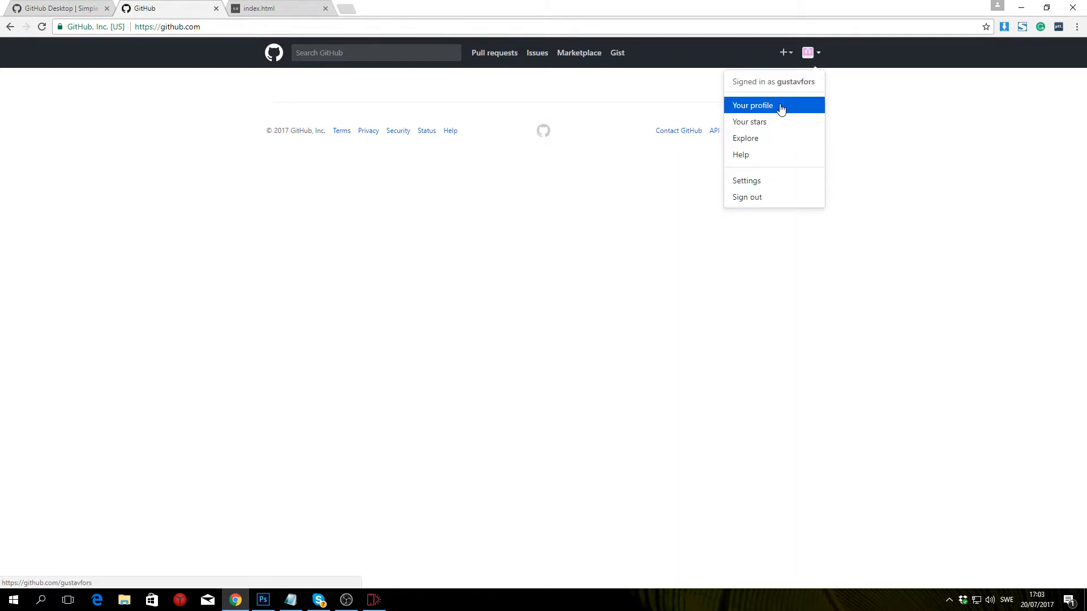
pyautogui.click(752, 105)
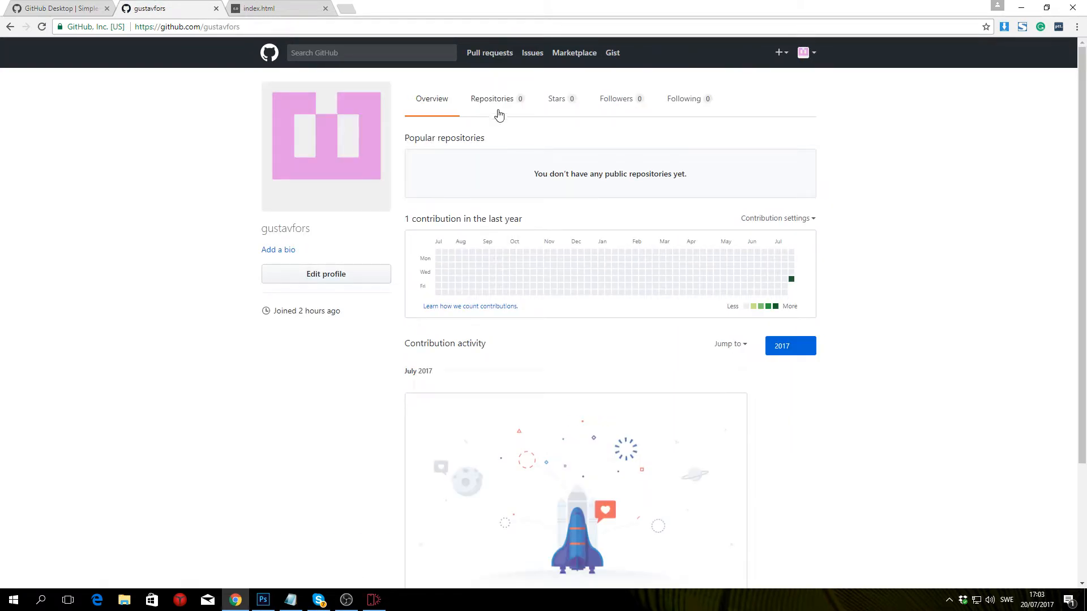
# Step: Create a new public repository named gustavfors.github.io from the Repositories tab
pyautogui.click(493, 99)
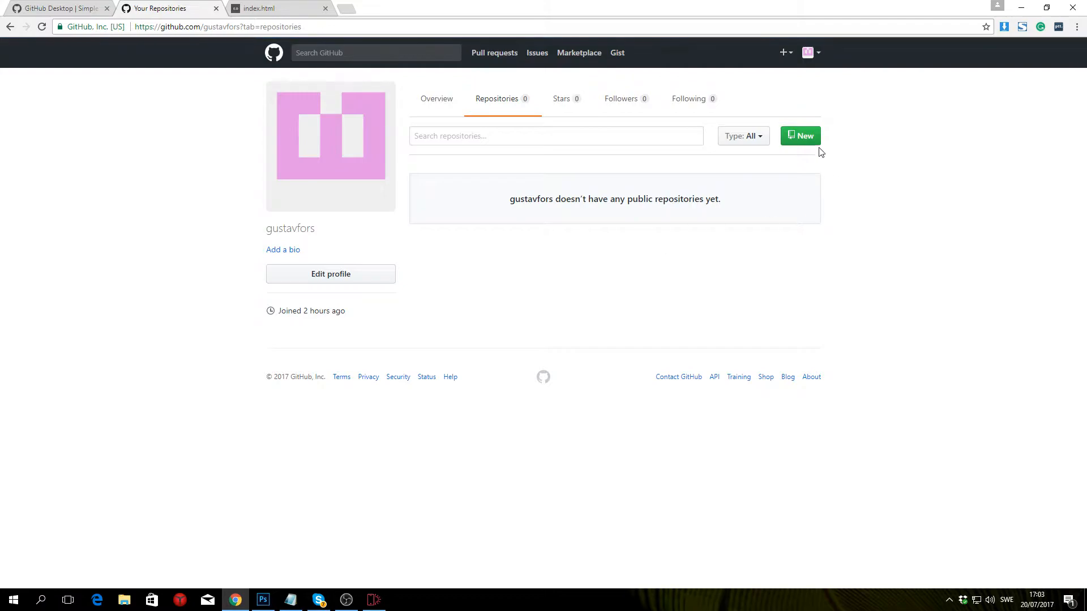
pyautogui.moveTo(801, 136)
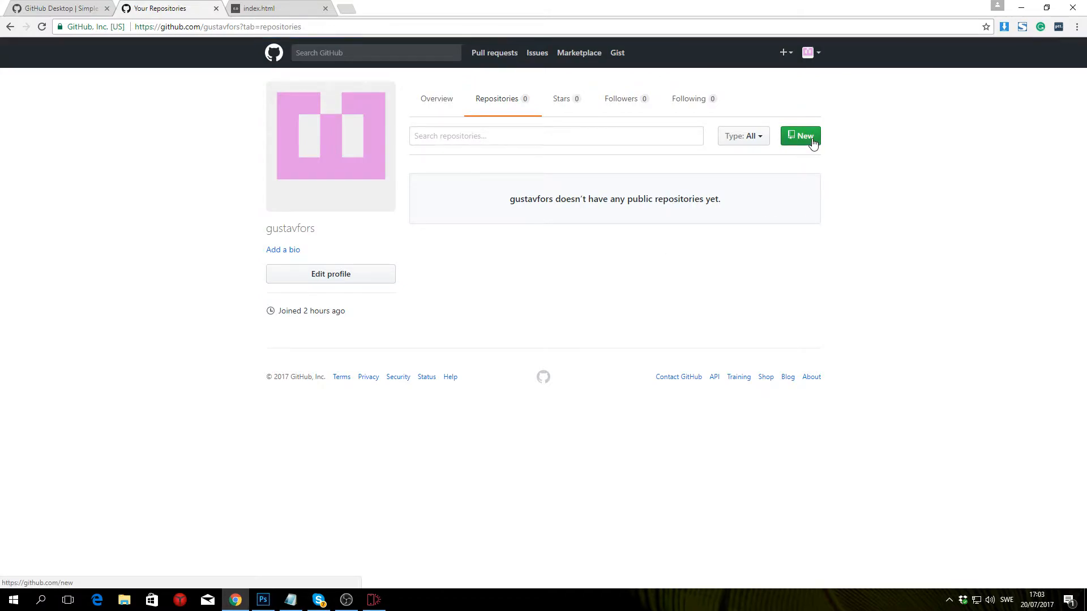
pyautogui.click(801, 136)
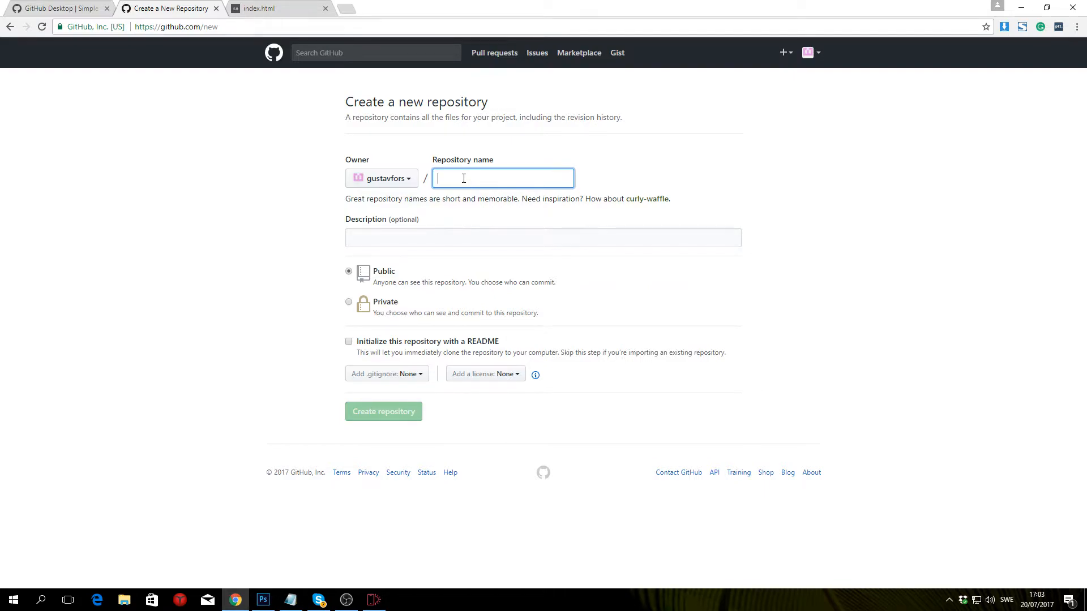
pyautogui.write('gusta')
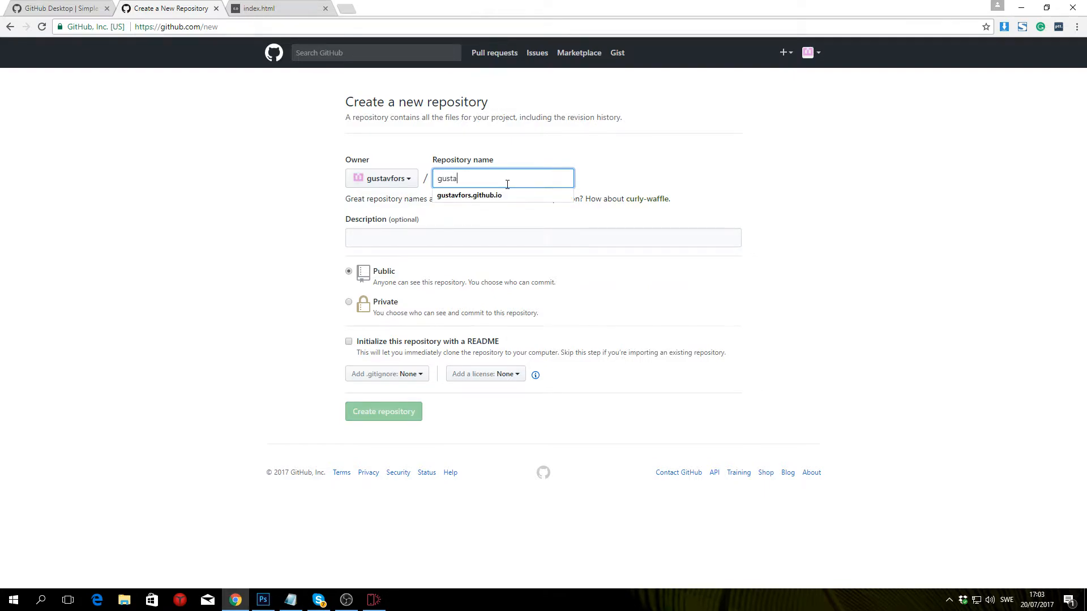
pyautogui.write('vfors')
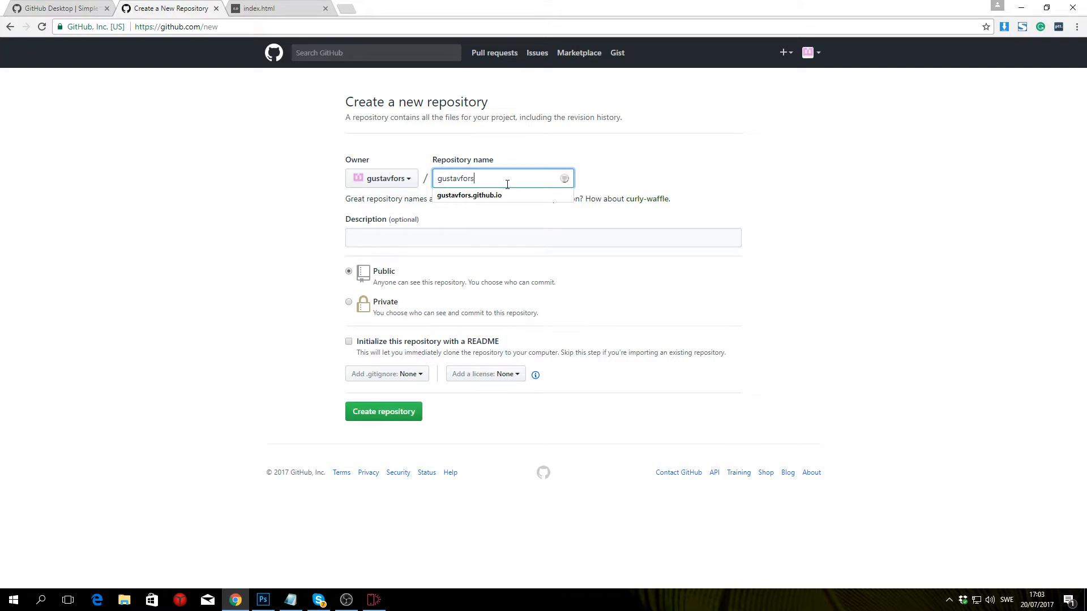
pyautogui.write('.github.')
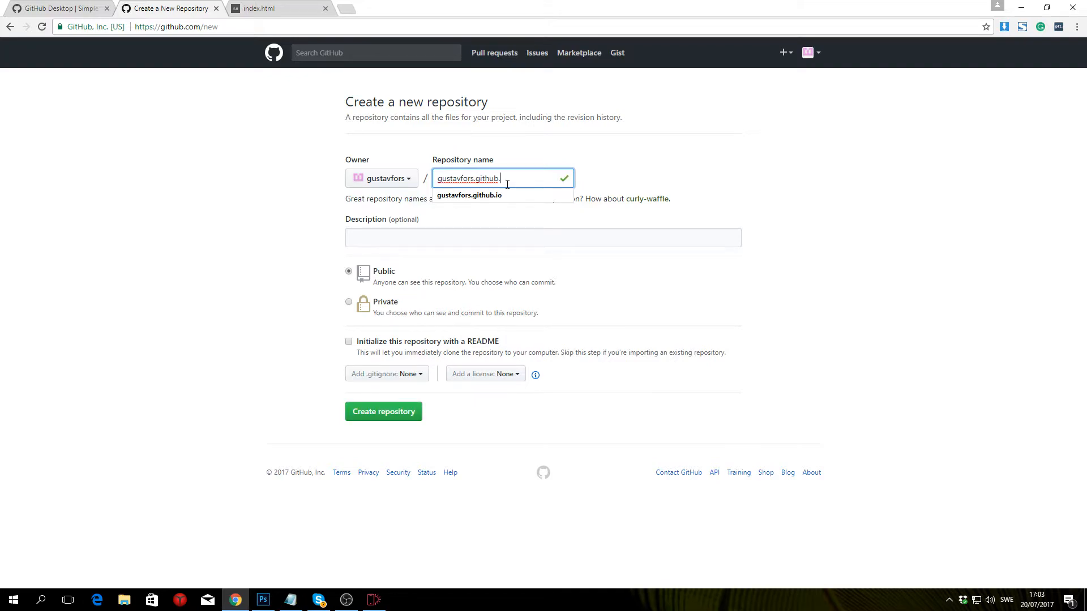
pyautogui.write('io')
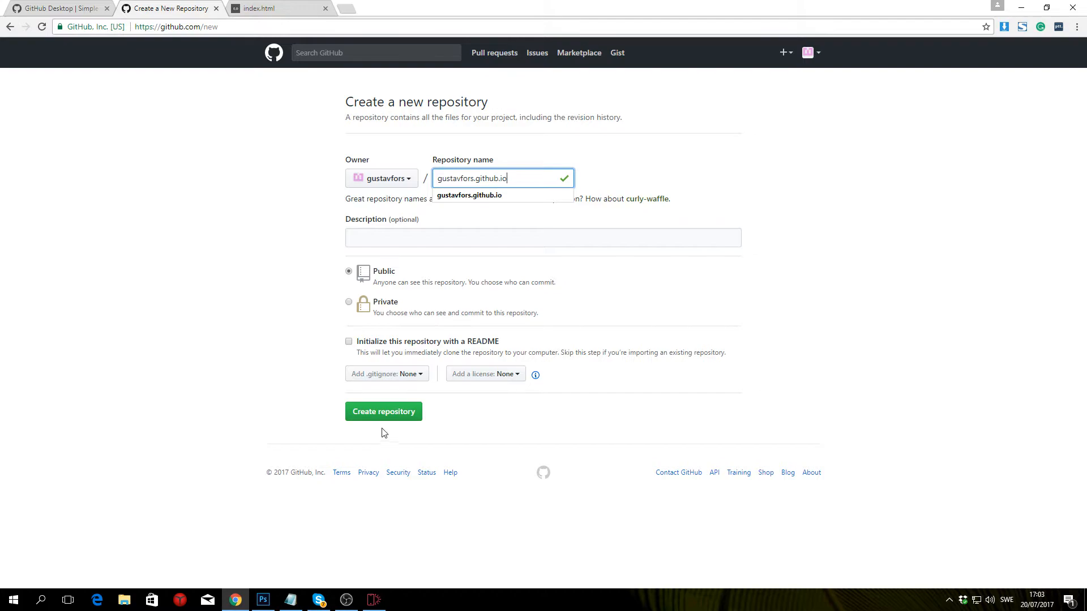
pyautogui.click(384, 411)
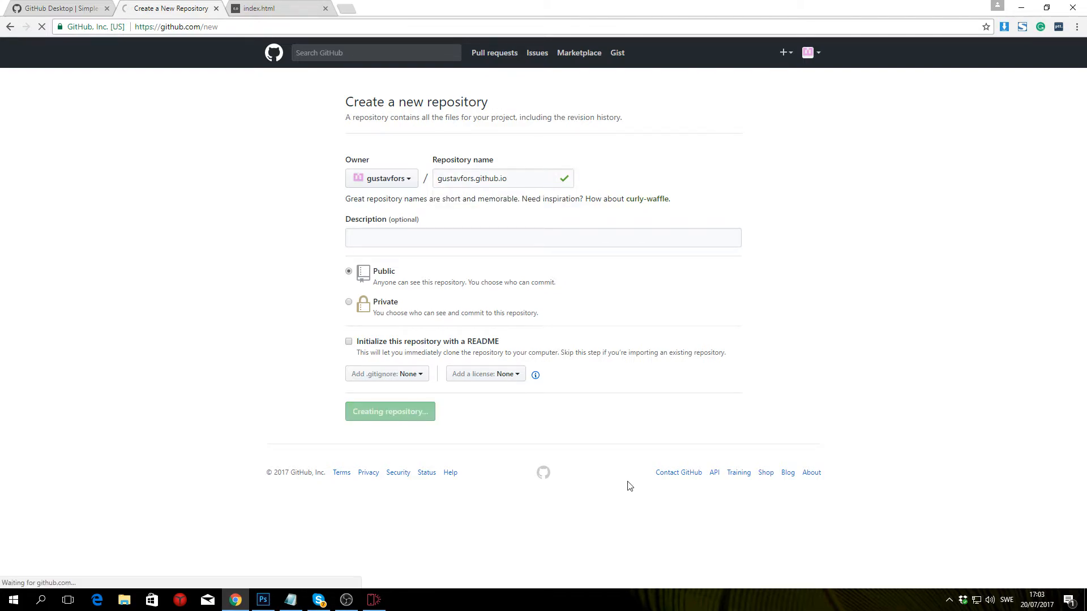
pyautogui.click(389, 411)
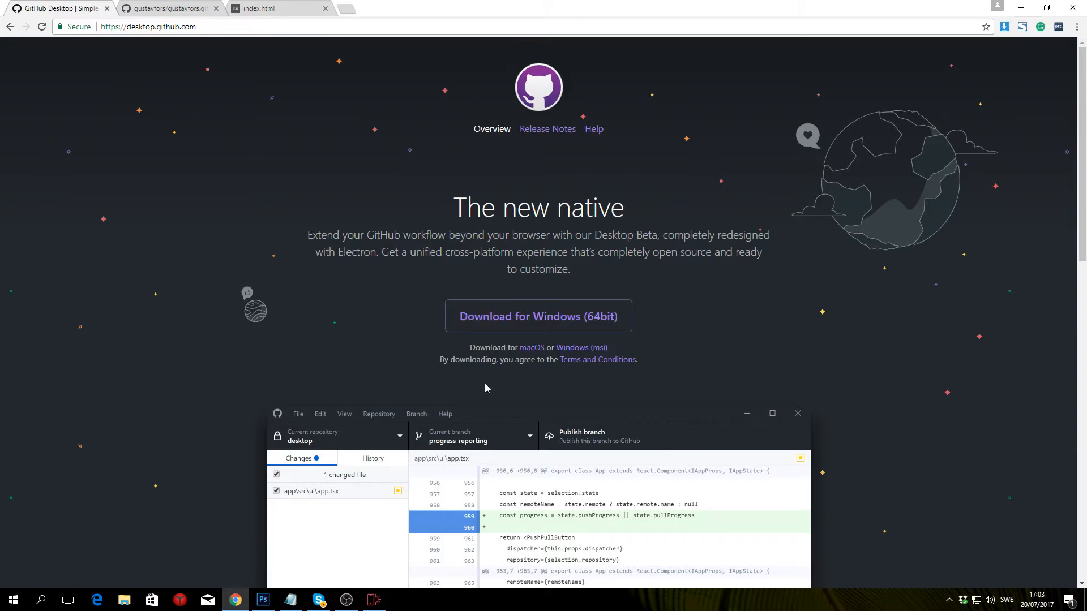
pyautogui.moveTo(322, 358)
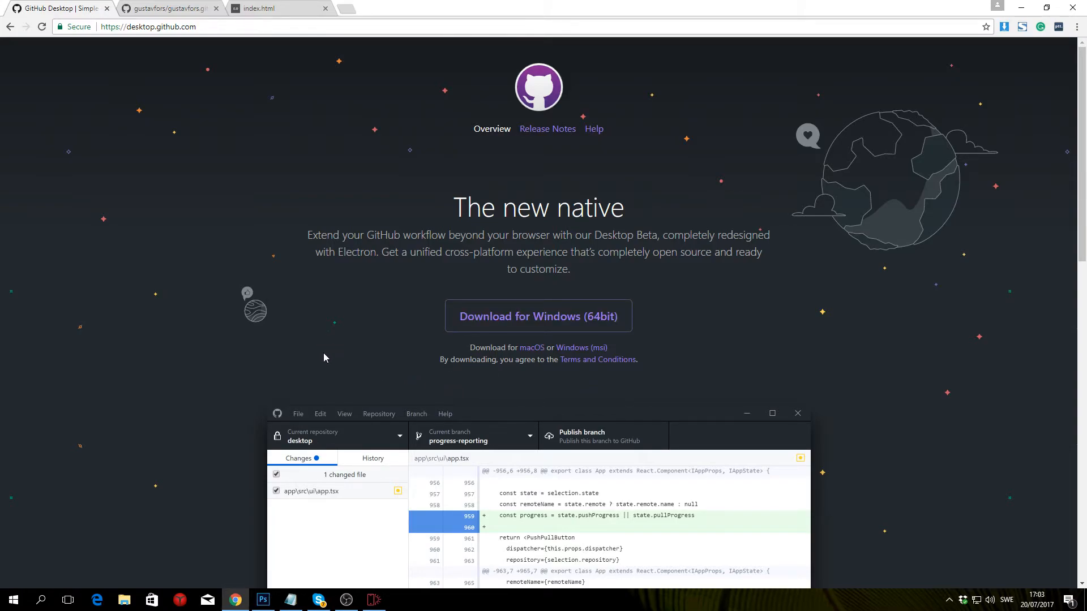
# Step: Choose 'Set up in Desktop' on the empty repository and allow opening GitHub Desktop
pyautogui.click(167, 8)
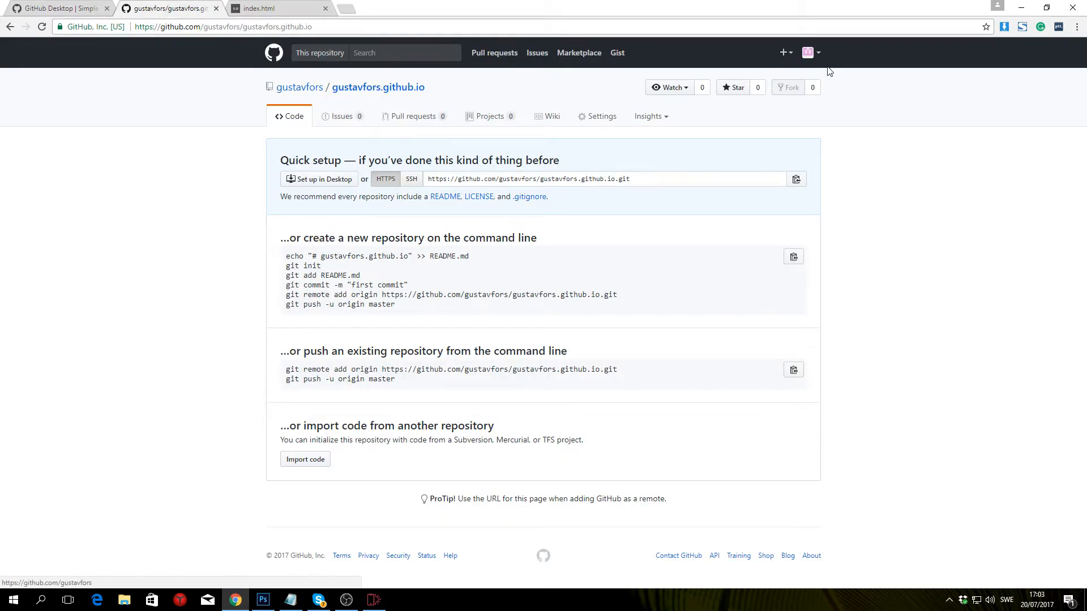
pyautogui.moveTo(376, 282)
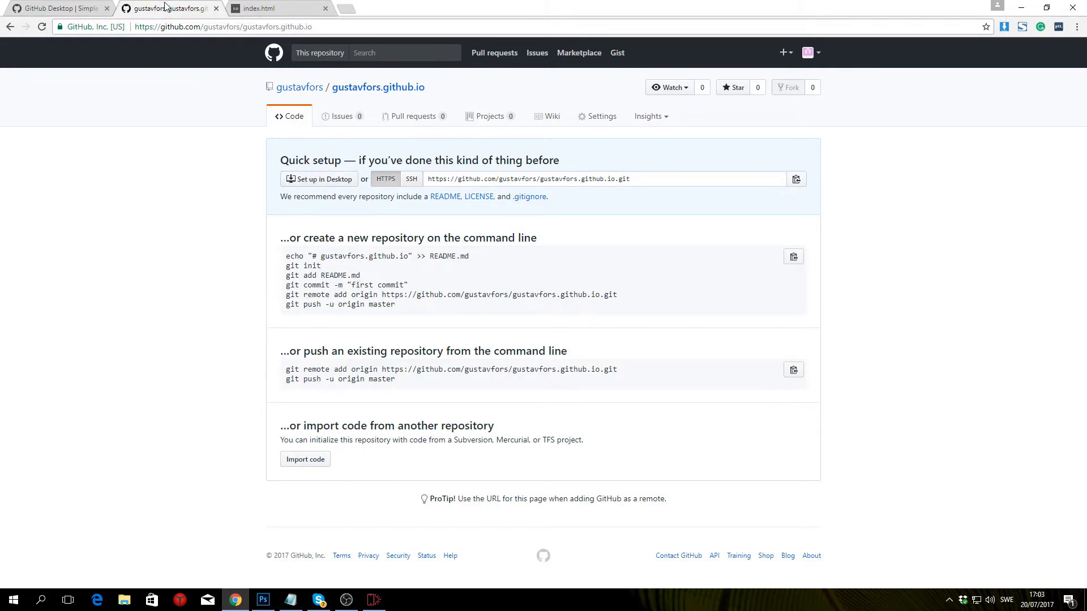
pyautogui.moveTo(319, 179)
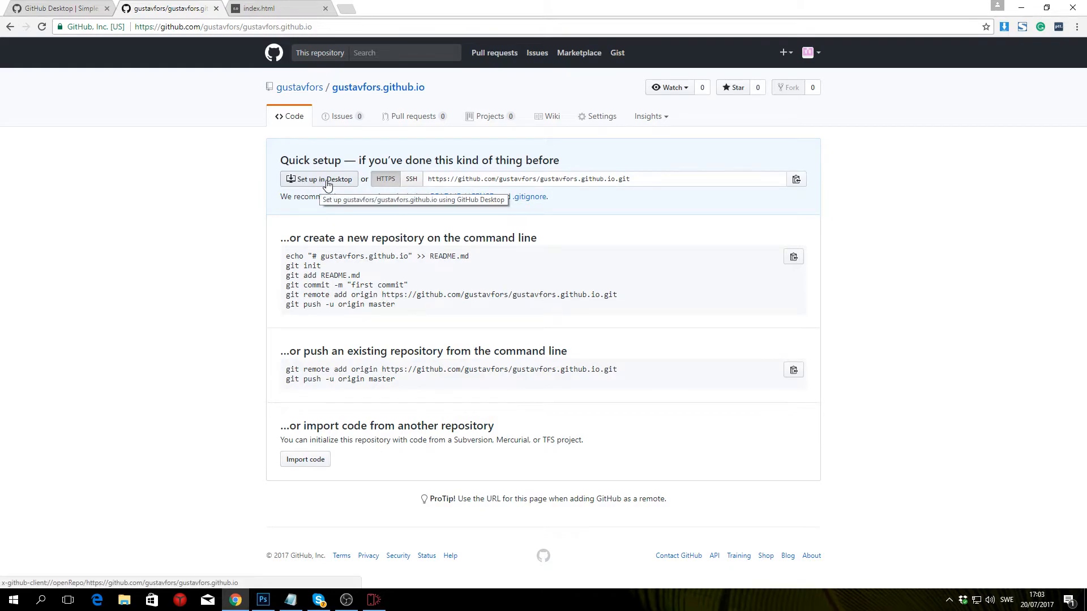
pyautogui.click(319, 179)
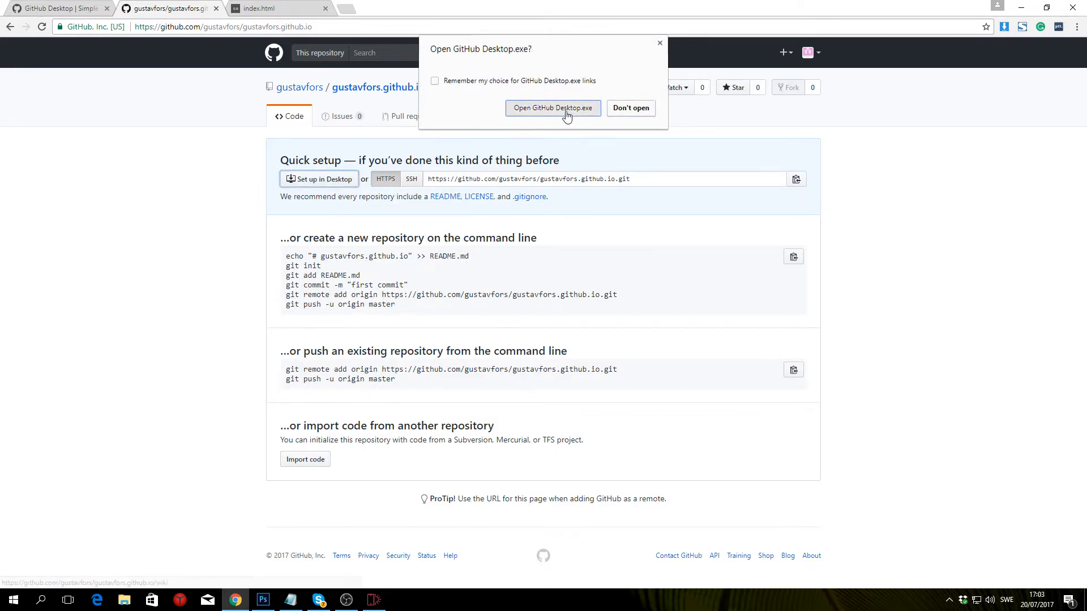
pyautogui.click(552, 108)
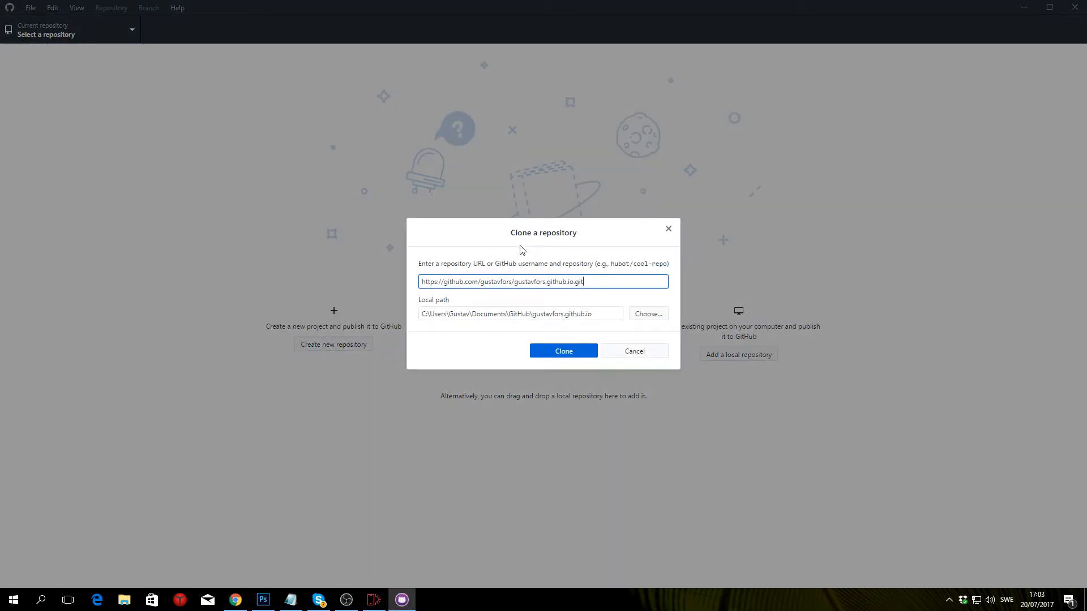
pyautogui.moveTo(504, 244)
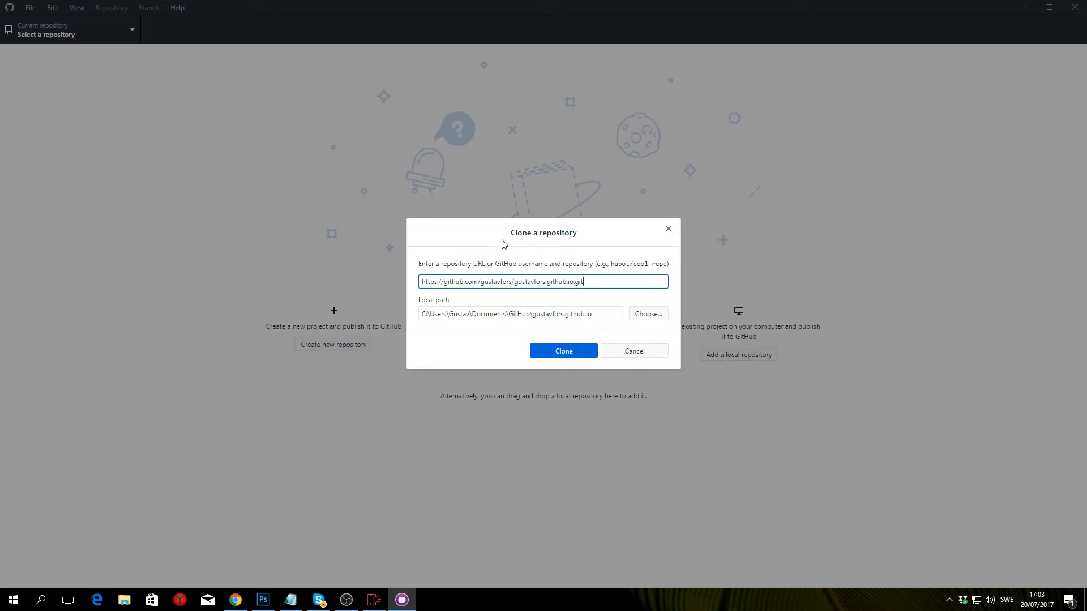
pyautogui.moveTo(564, 351)
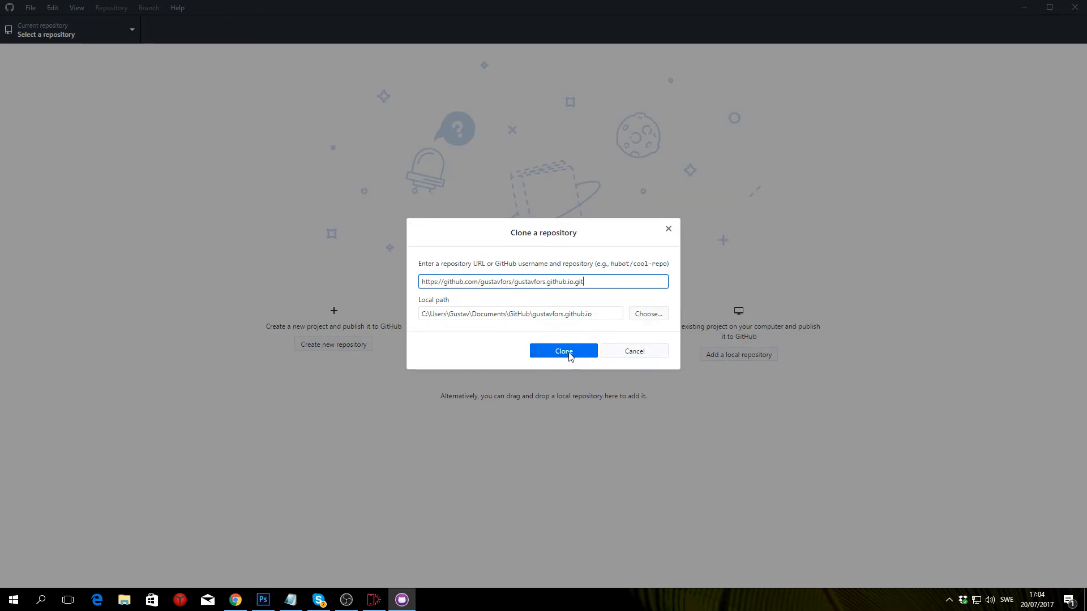
# Step: Clone gustavfors.github.io to the local GitHub folder and show it in File Explorer
pyautogui.click(563, 351)
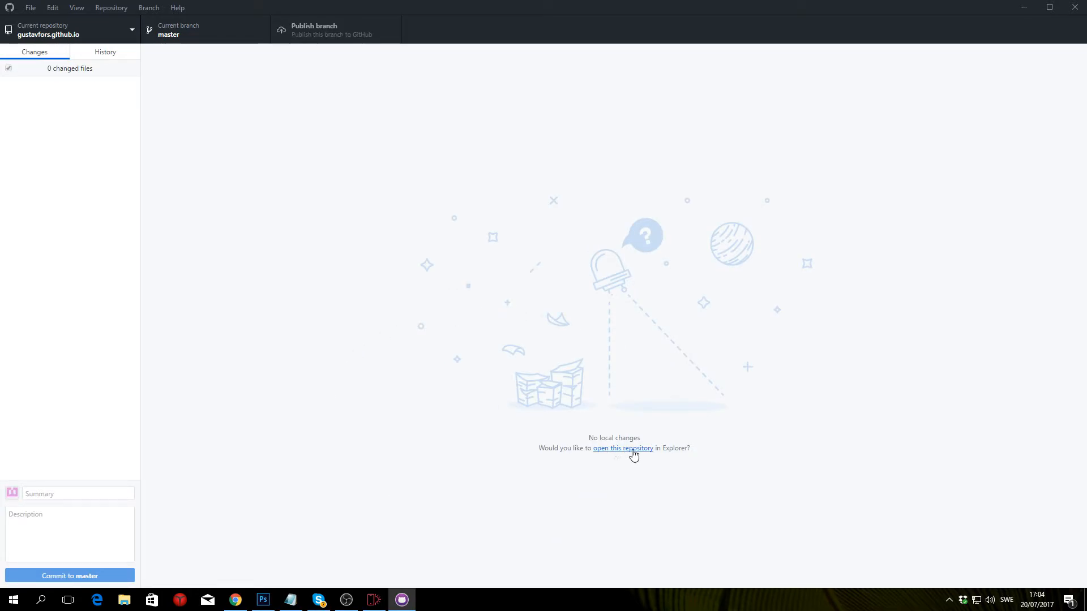
pyautogui.click(623, 449)
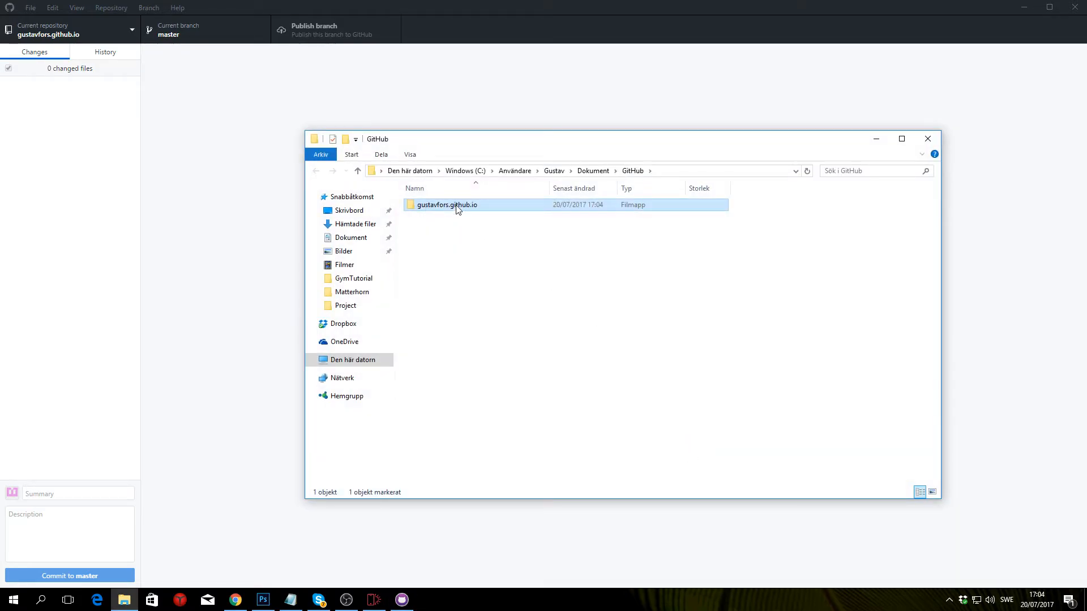
pyautogui.moveTo(451, 213)
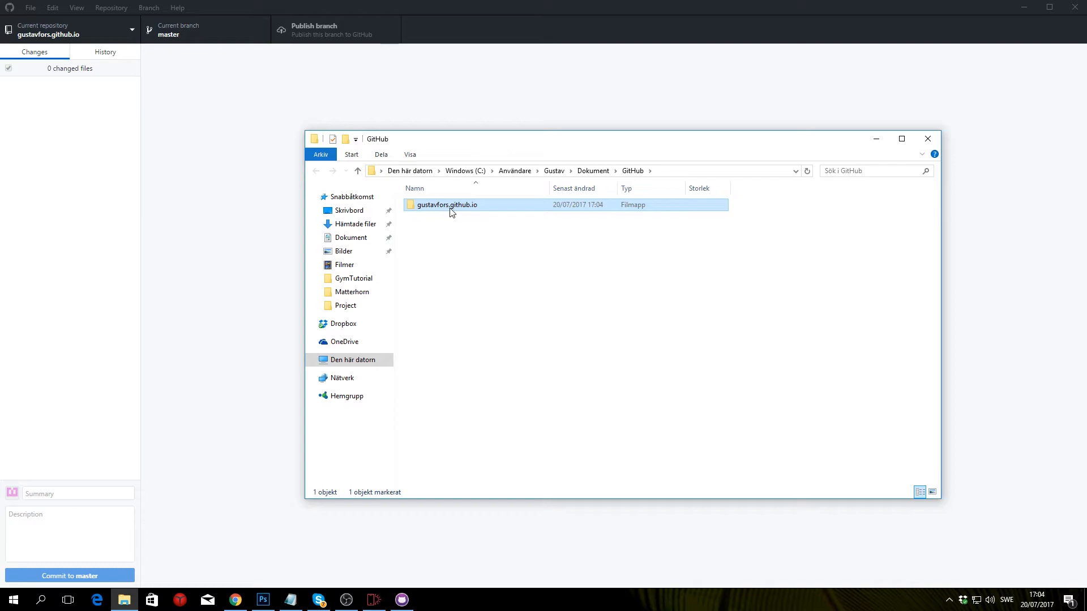
pyautogui.moveTo(781, 318)
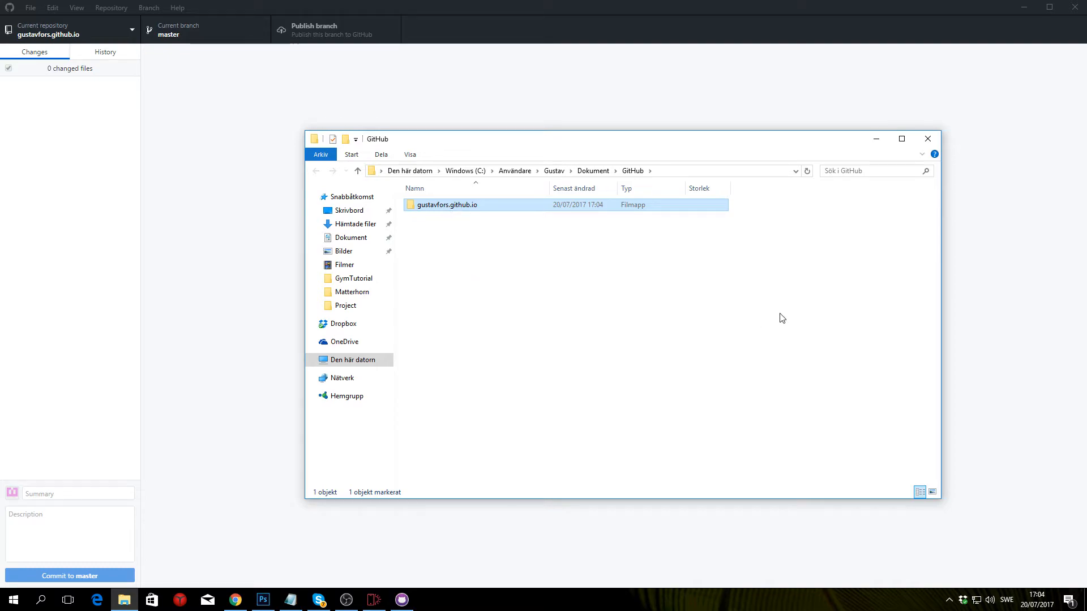
pyautogui.moveTo(521, 215)
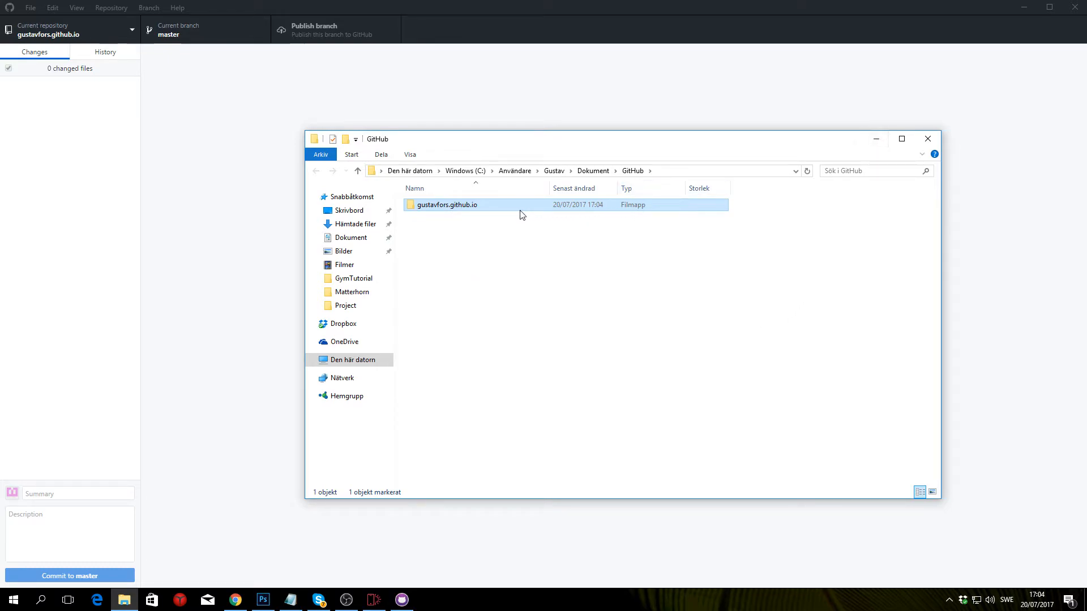
# Step: Copy assets and index.html from GithubTutorial into the gustavfors.github.io folder, giving 44 changed files
pyautogui.doubleClick(447, 205)
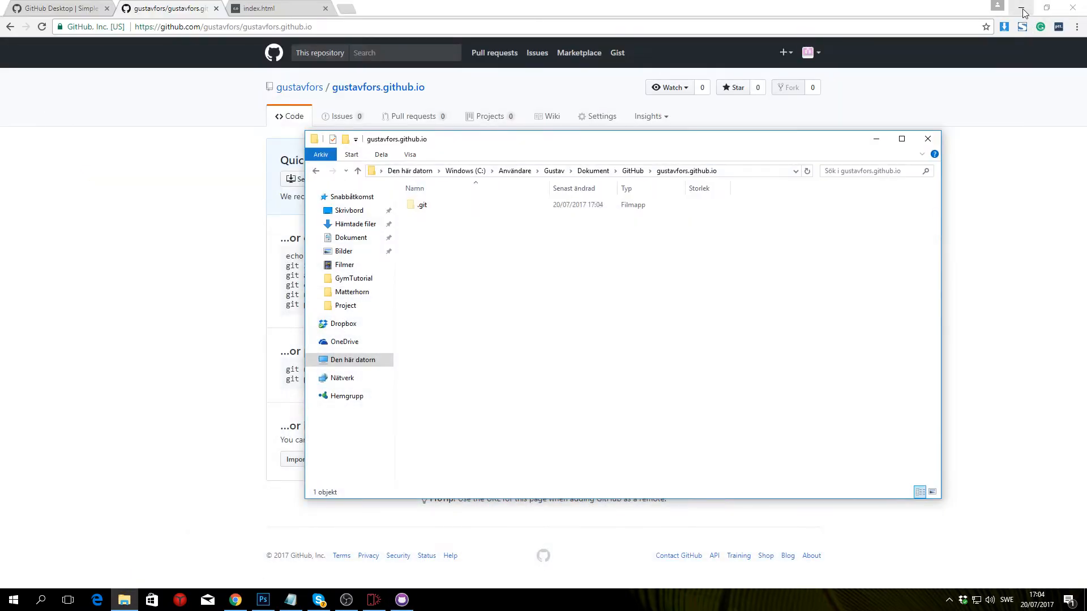
pyautogui.click(1021, 13)
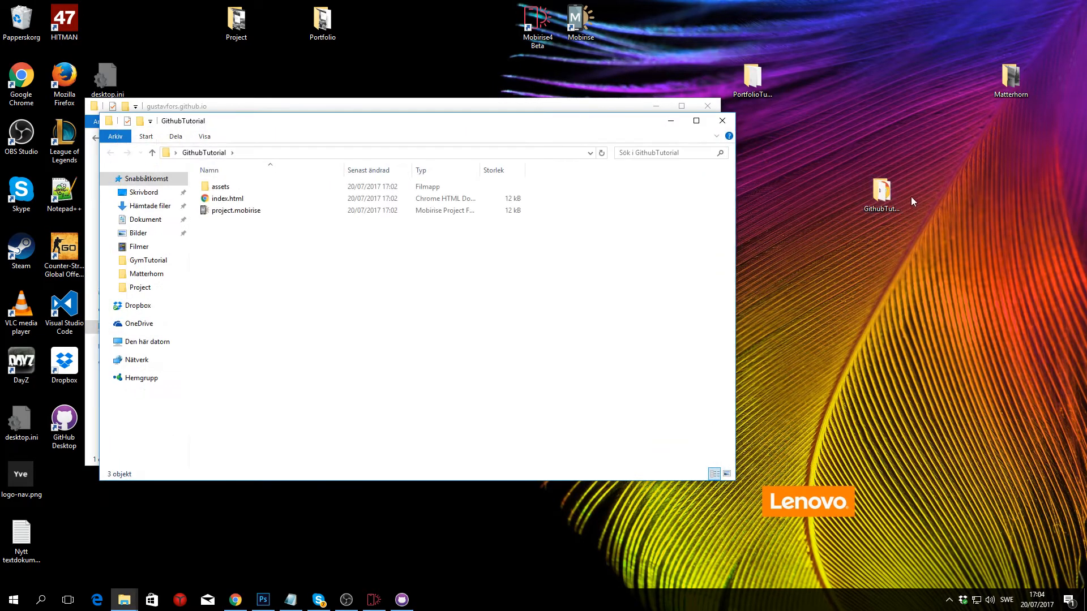
pyautogui.doubleClick(882, 190)
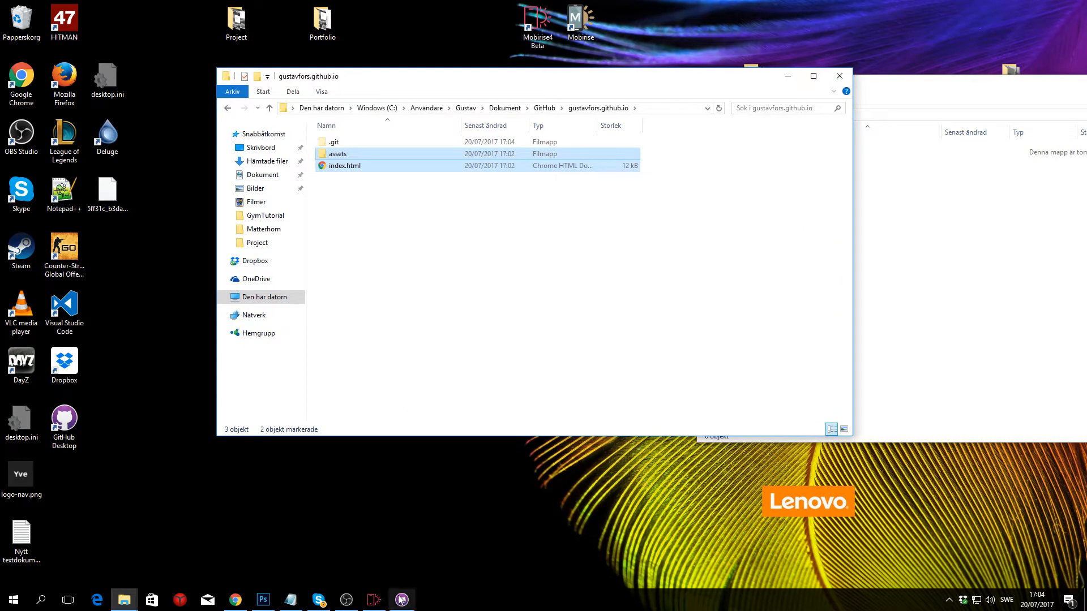
pyautogui.click(400, 600)
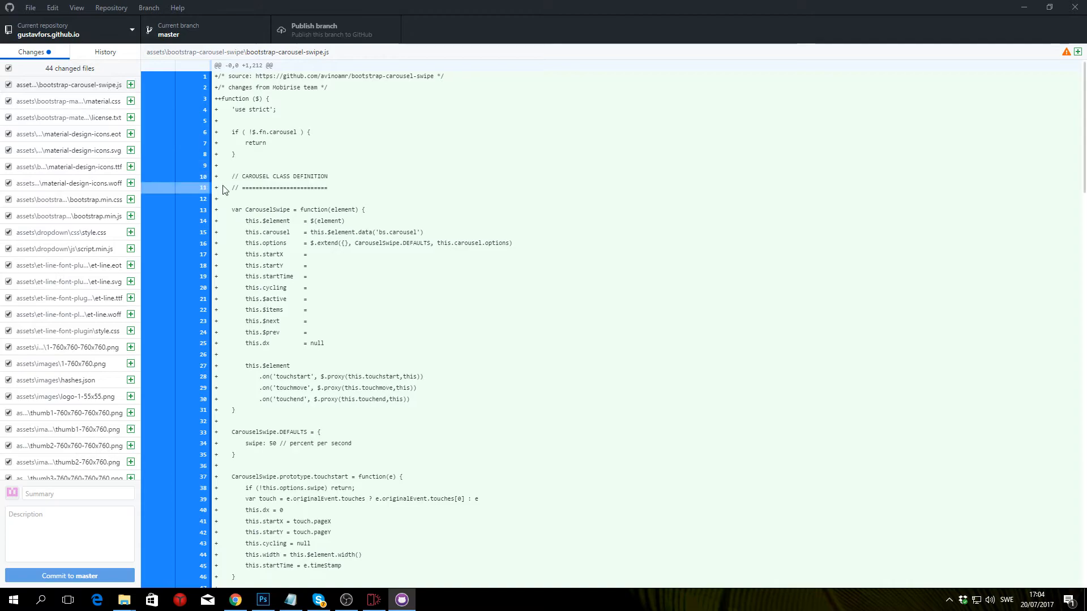
# Step: Commit the 44 changed files to master with the summary 'website1'
pyautogui.scroll(-3)
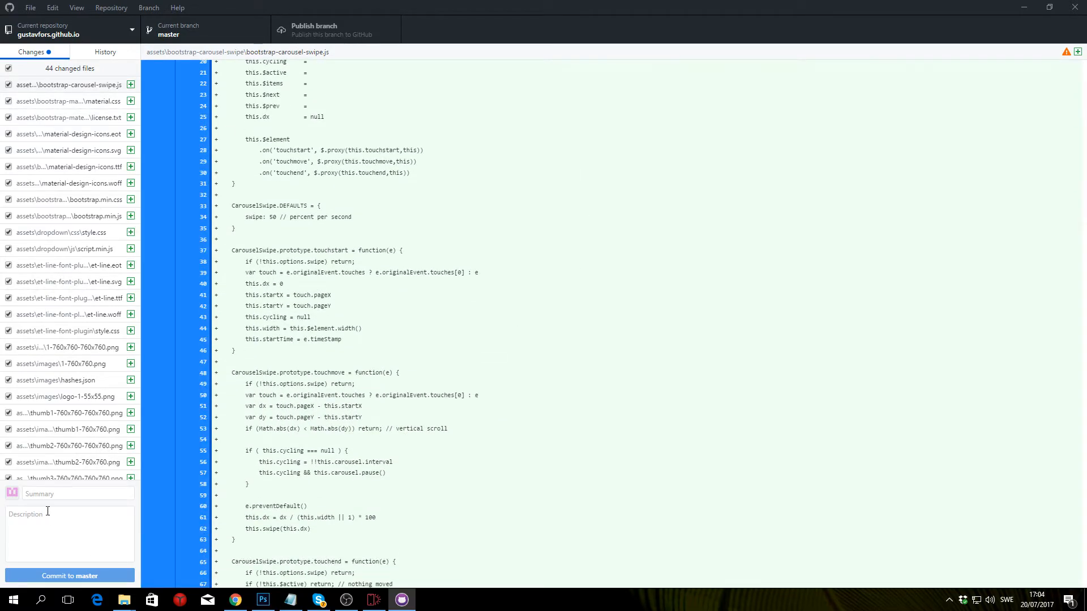
pyautogui.click(76, 494)
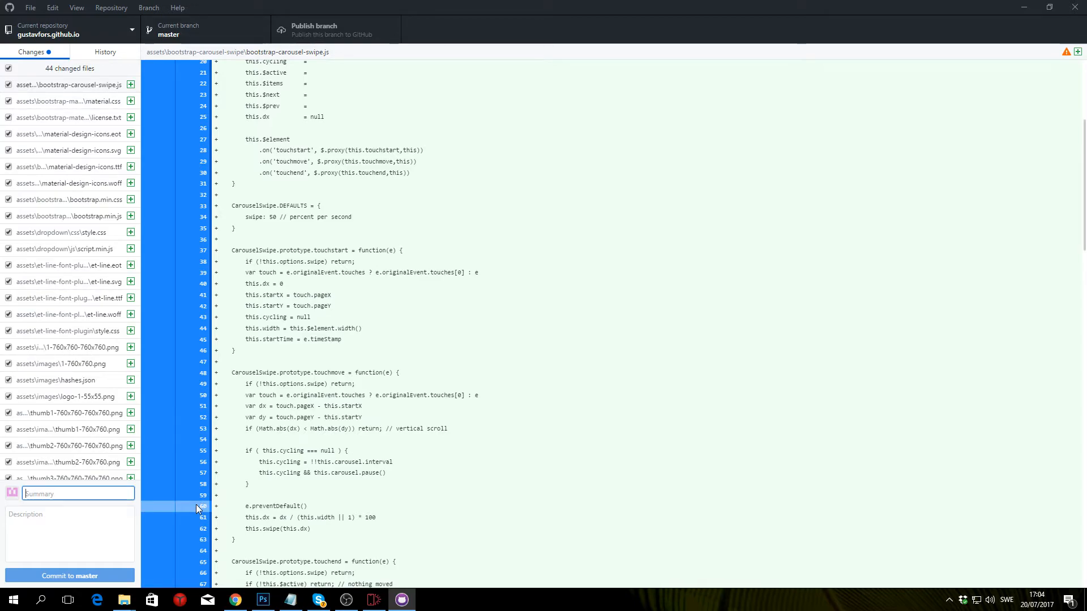
pyautogui.write('website')
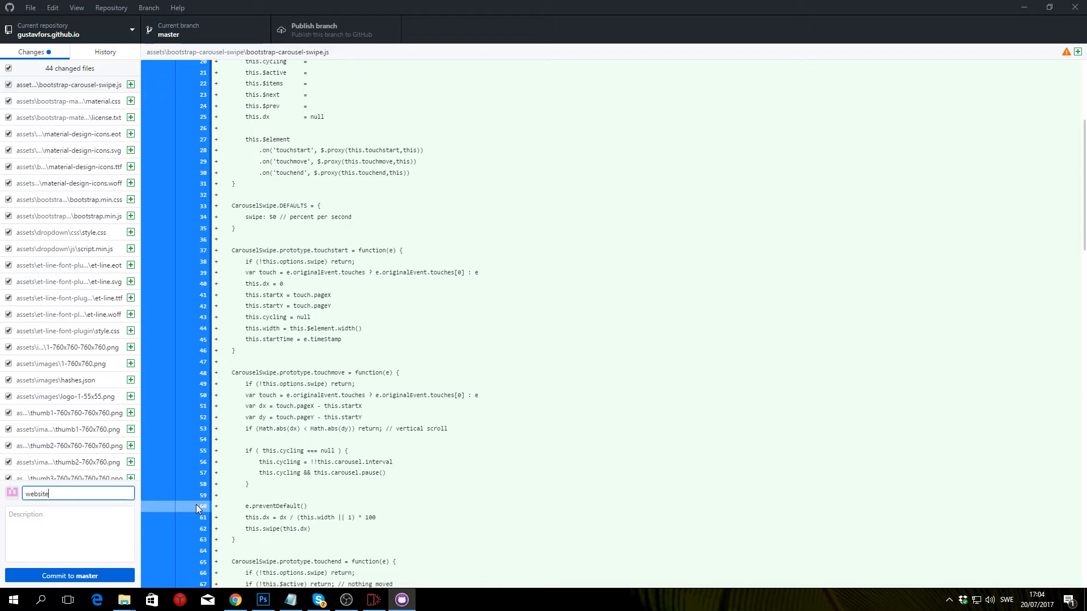
pyautogui.write('1')
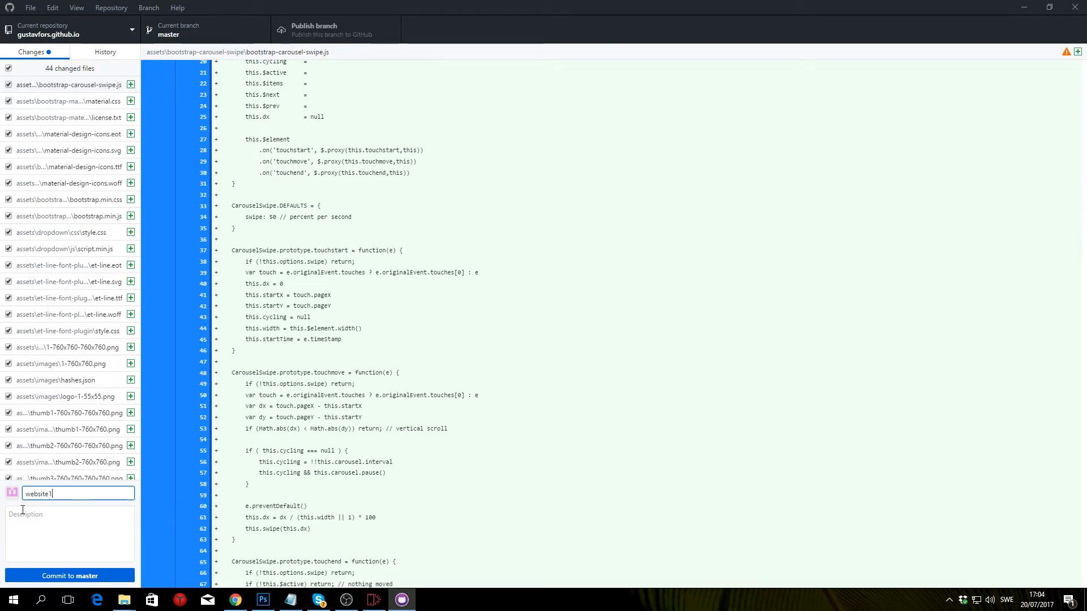
pyautogui.moveTo(70, 576)
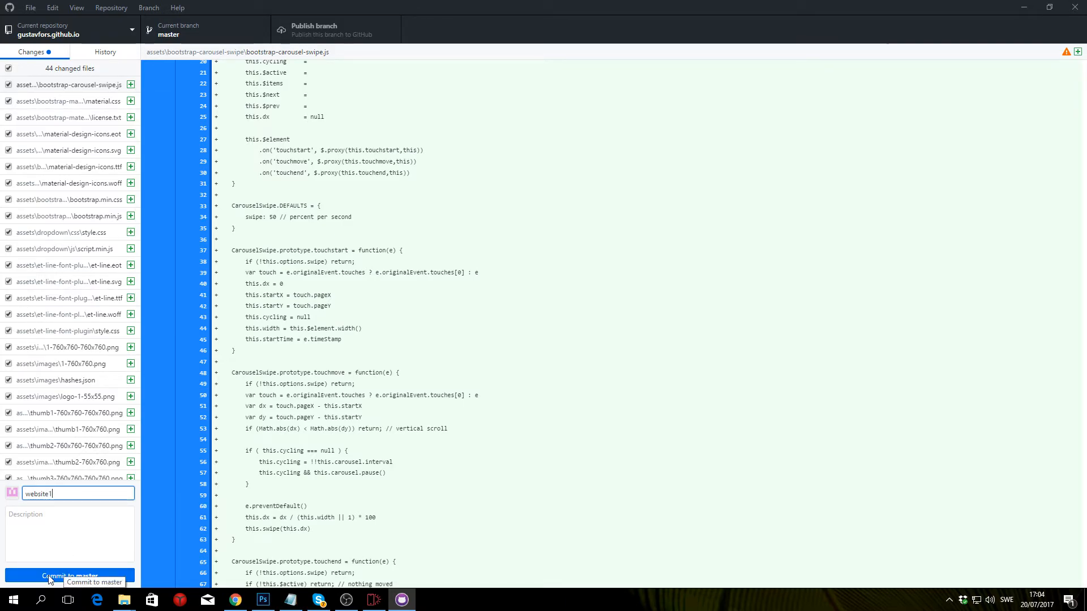
pyautogui.click(69, 576)
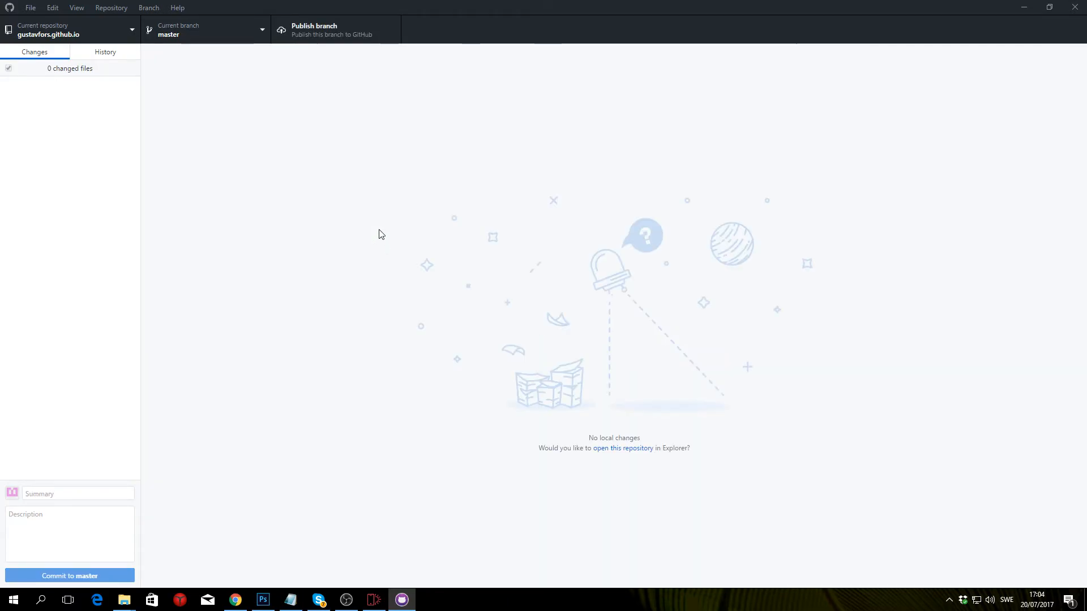
pyautogui.moveTo(319, 34)
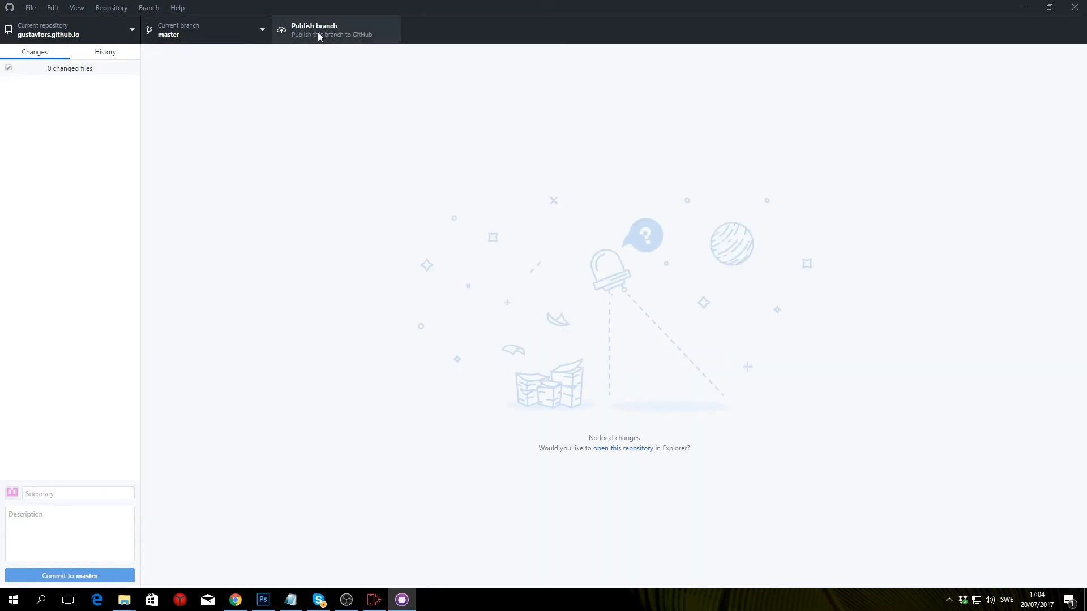
pyautogui.moveTo(344, 29)
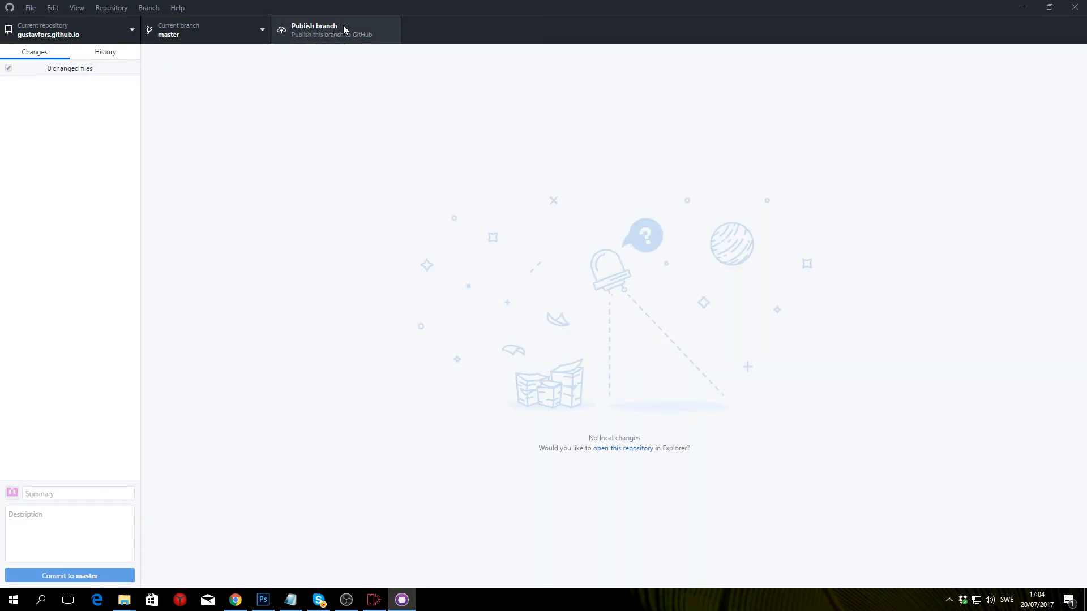
# Step: Publish the master branch, pushing the commit to origin on GitHub
pyautogui.click(333, 29)
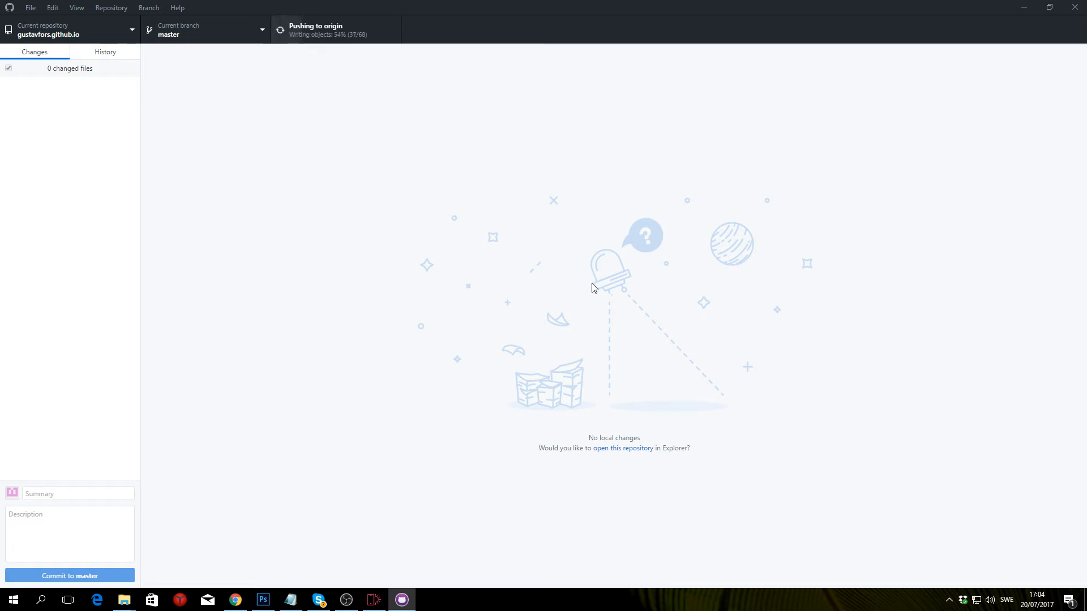
pyautogui.moveTo(584, 265)
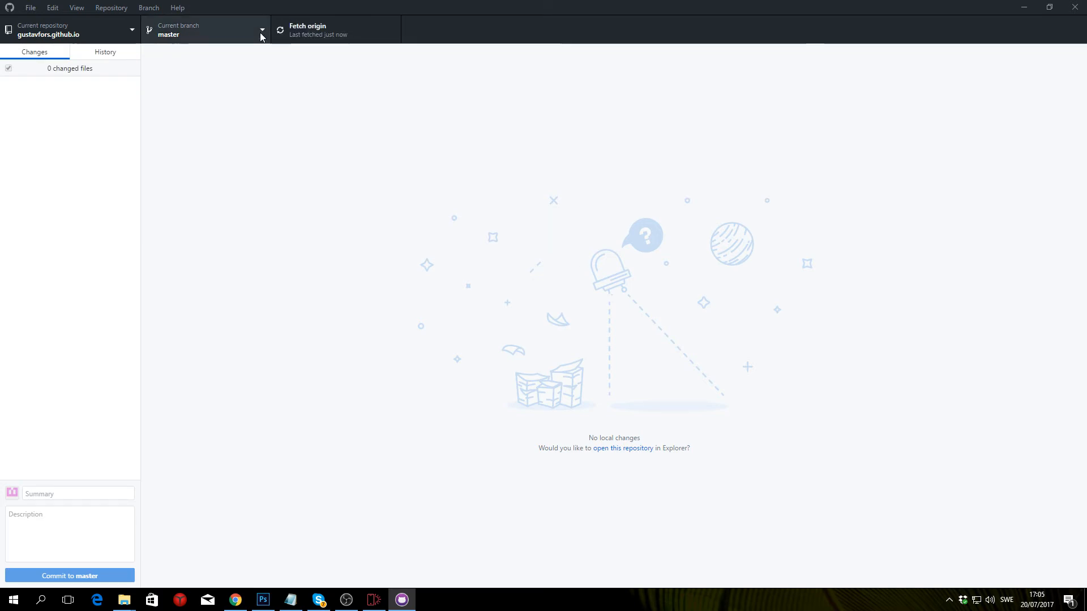
pyautogui.moveTo(235, 601)
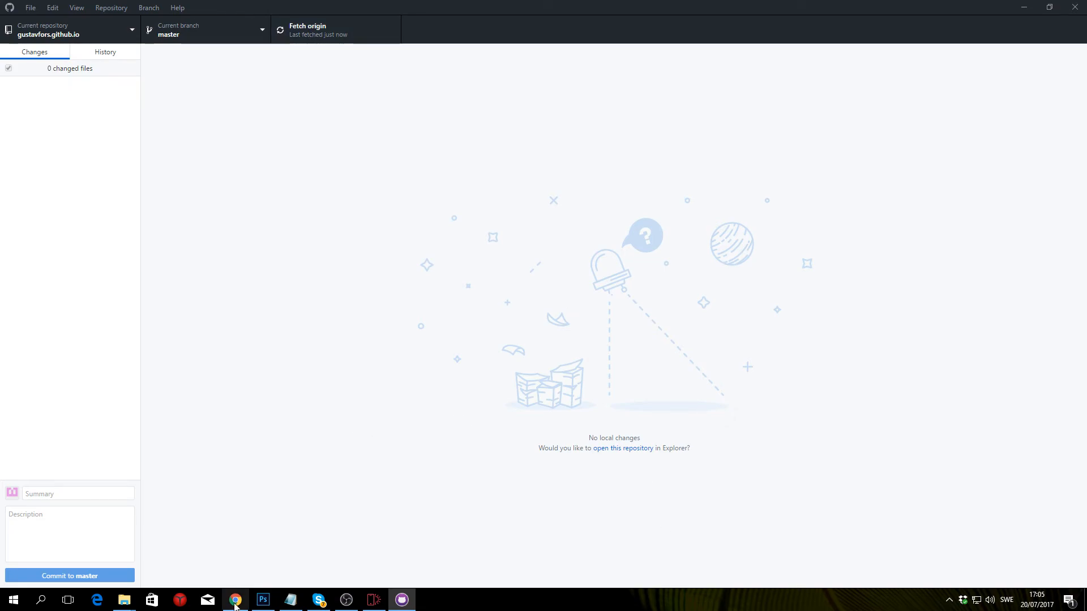
# Step: View the live HELLO portfolio page at gustavfors.github.io in Chrome
pyautogui.click(235, 600)
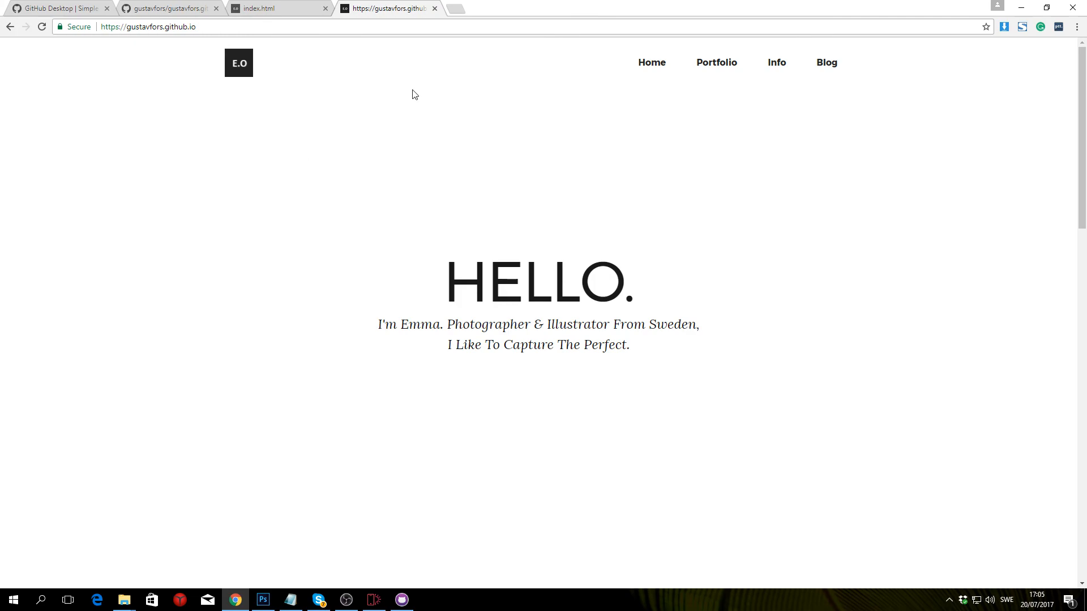
pyautogui.scroll(-3)
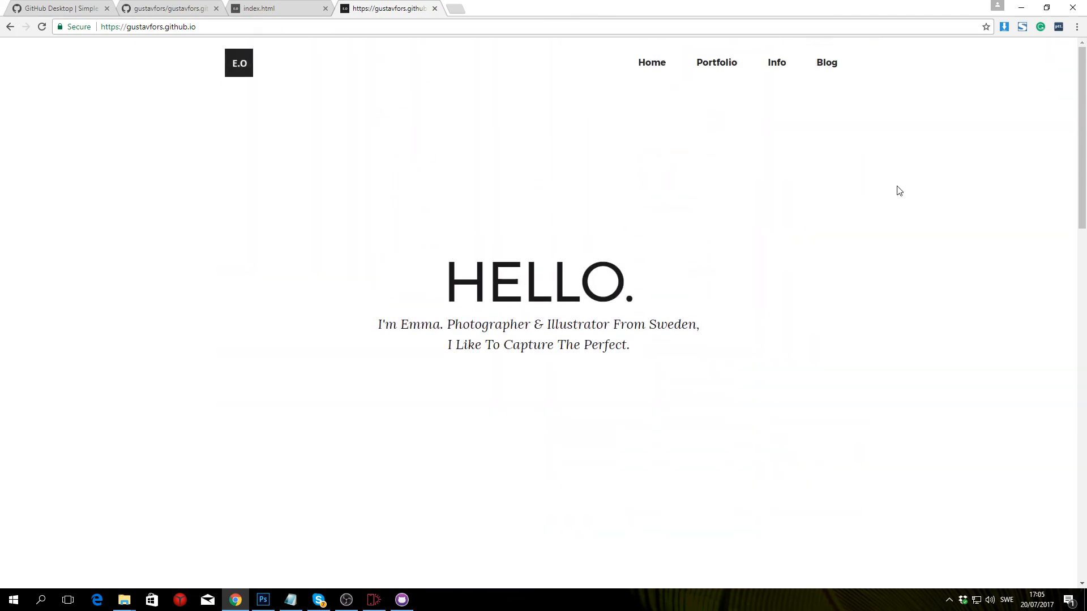
pyautogui.moveTo(369, 162)
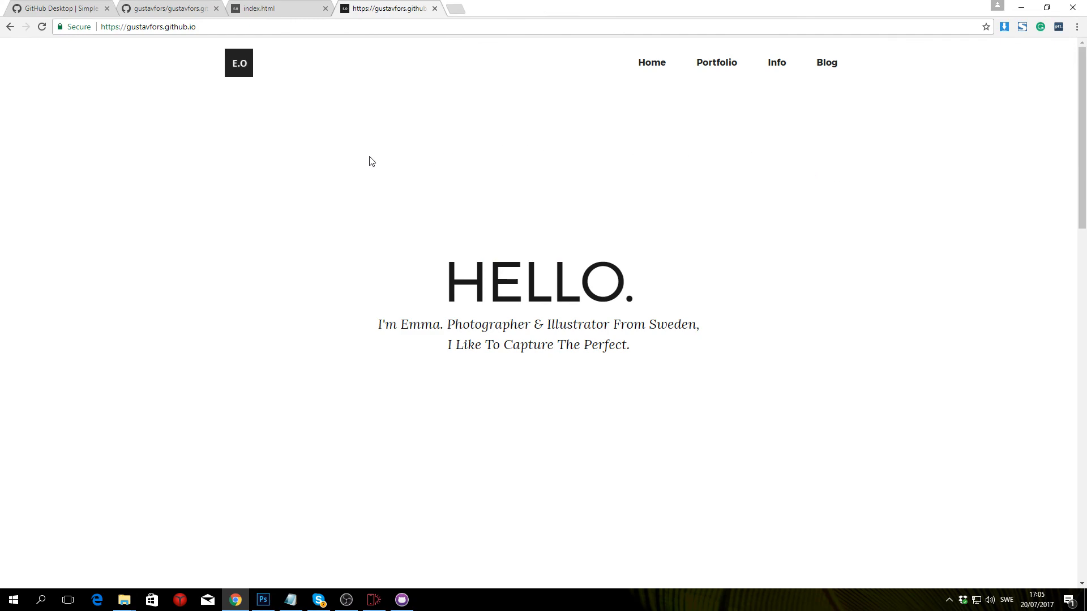
pyautogui.moveTo(909, 268)
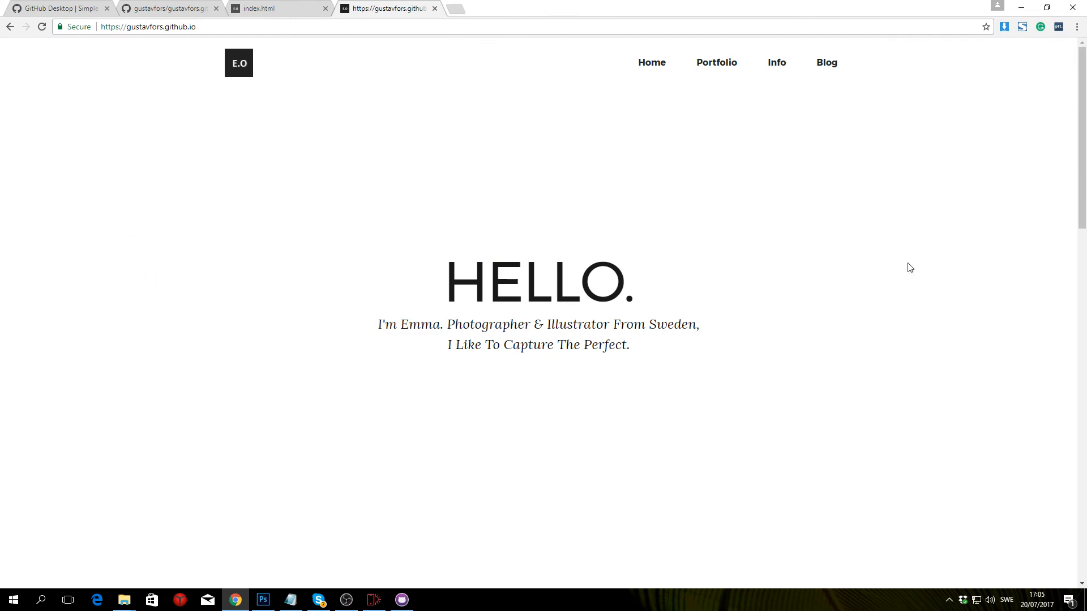
pyautogui.moveTo(837, 261)
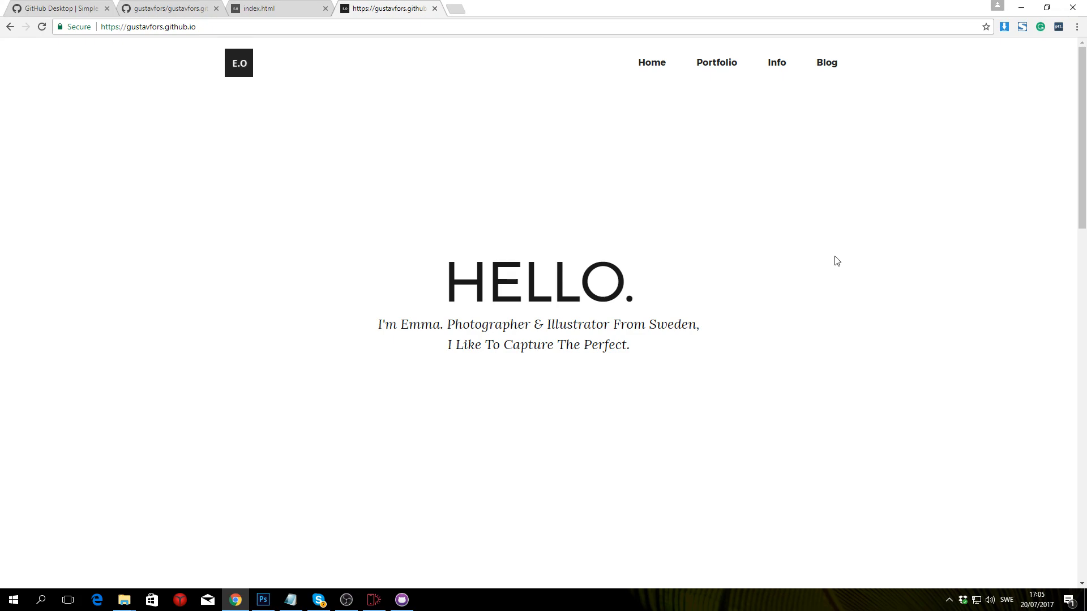
pyautogui.moveTo(270, 286)
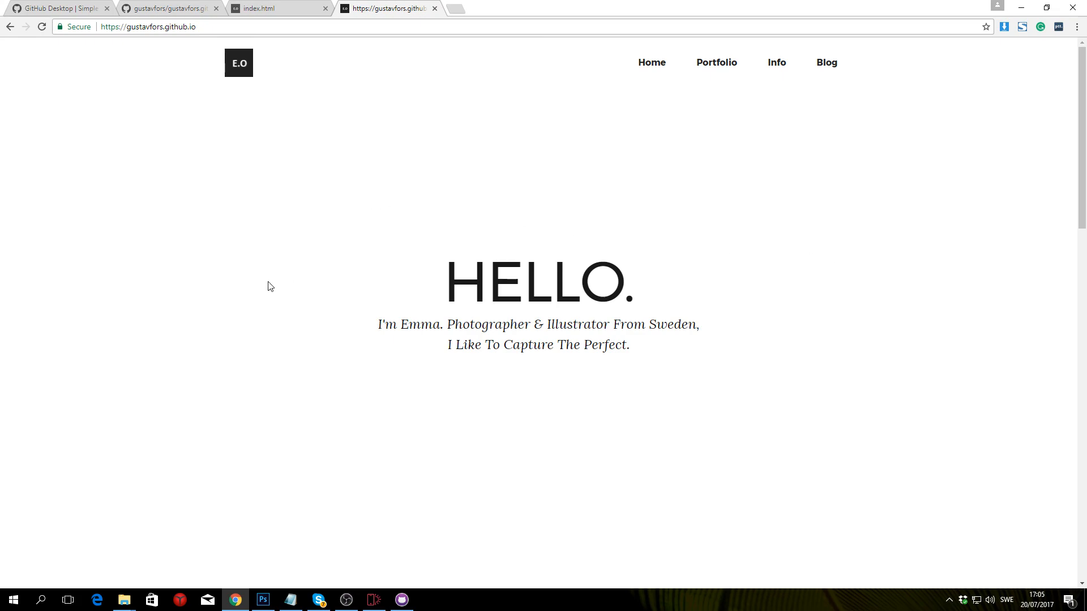